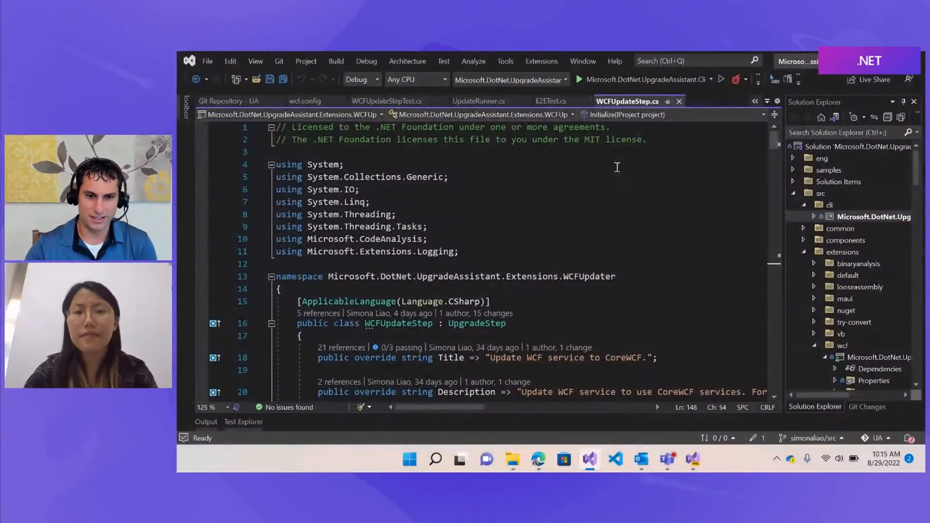
mouse_move(551, 101)
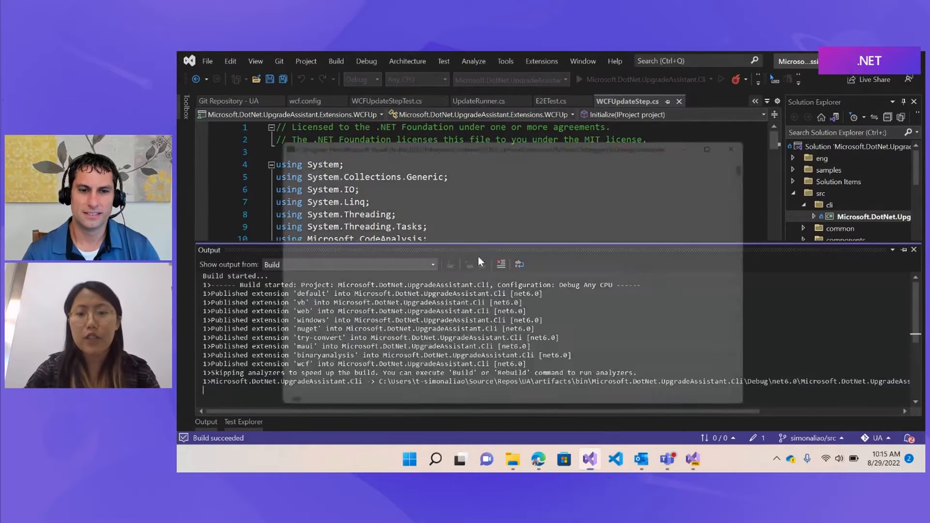
Step: Bring the BeanTrader solution's Visual Studio window forward after the Upgrade Assistant CLI builds
click(679, 458)
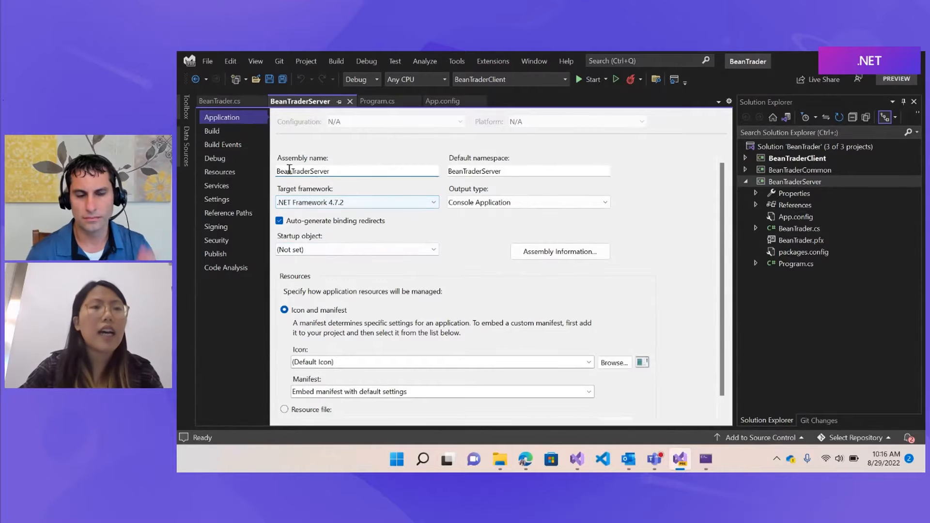
Step: Review BeanTraderServer's Program.cs startup code and highlight the ServiceHost usage
click(377, 101)
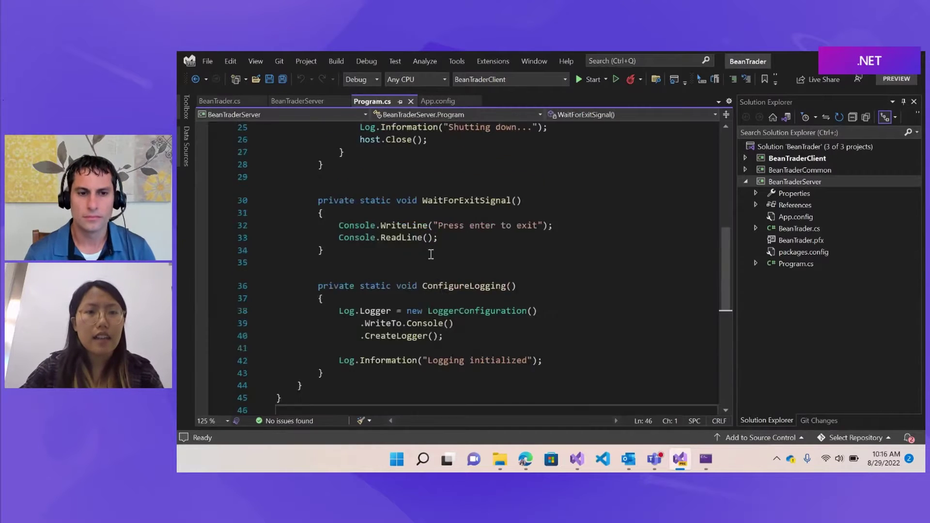
scroll(up, 3)
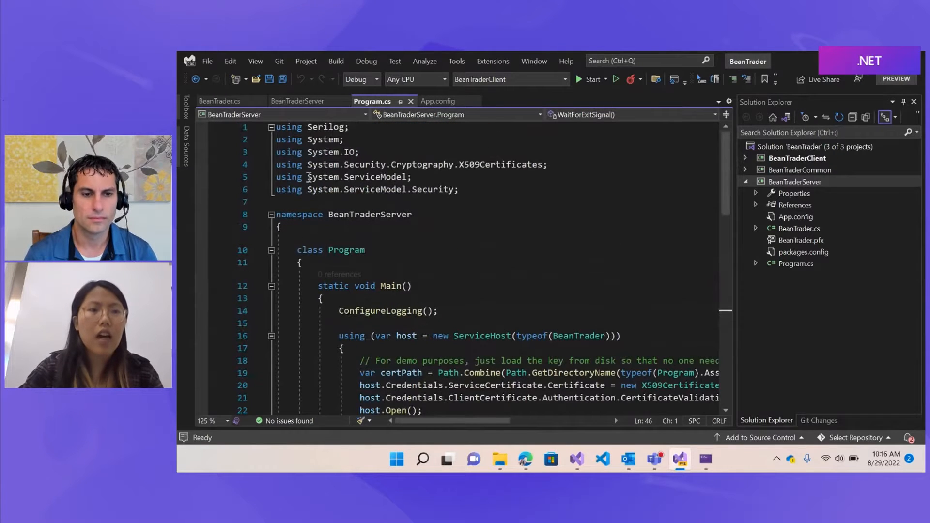
scroll(down, 3)
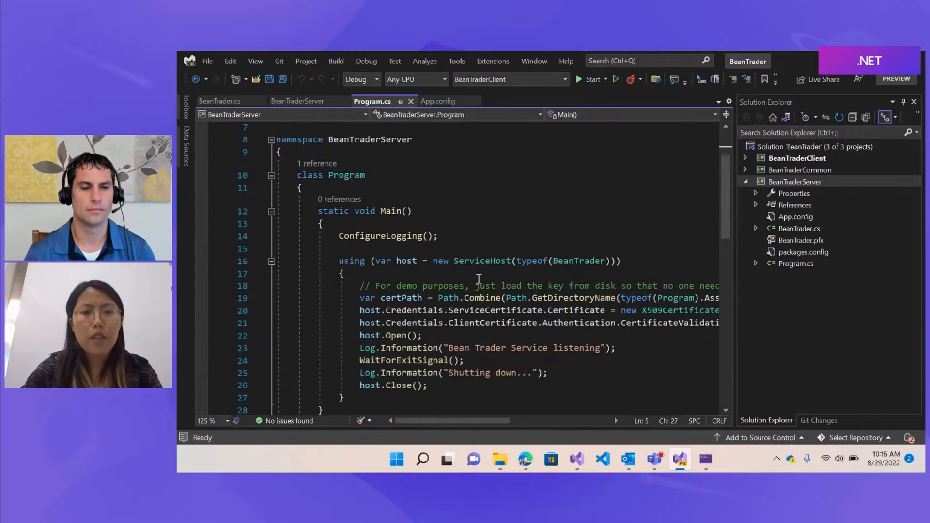
double_click(483, 261)
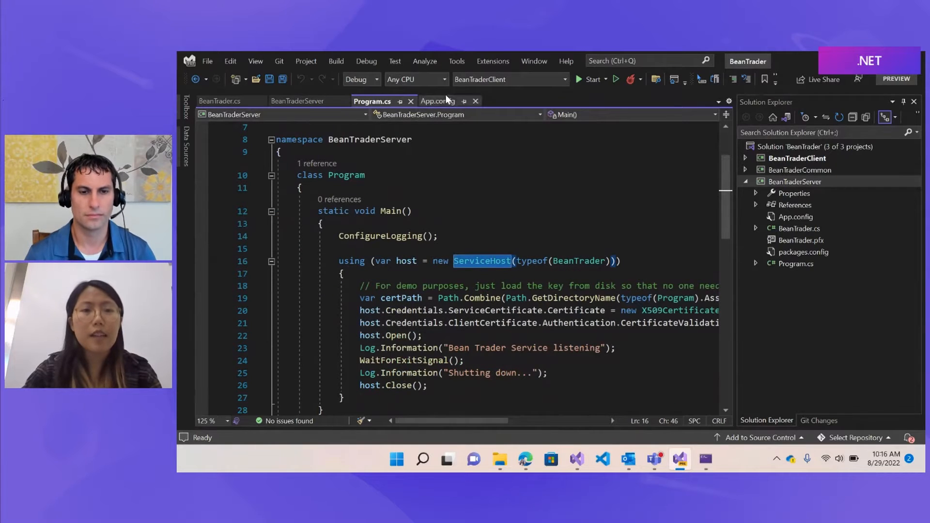
Step: Inspect App.config's system.serviceModel section and metadata behaviour, then return to the Upgrade Assistant solution
click(437, 101)
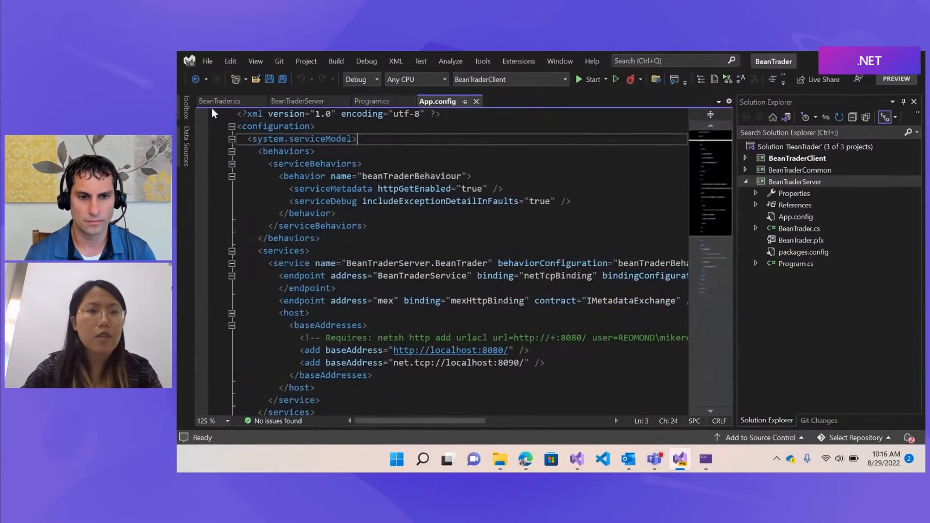
double_click(302, 139)
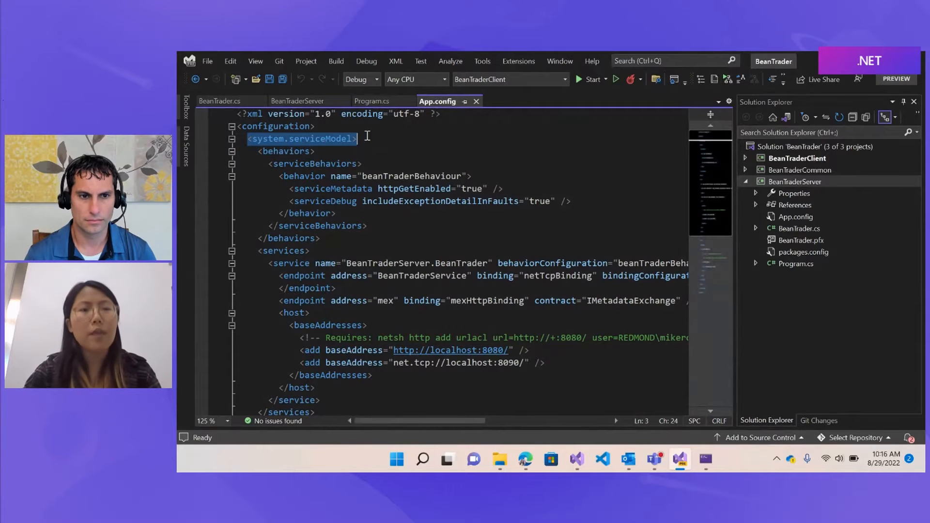
click(380, 189)
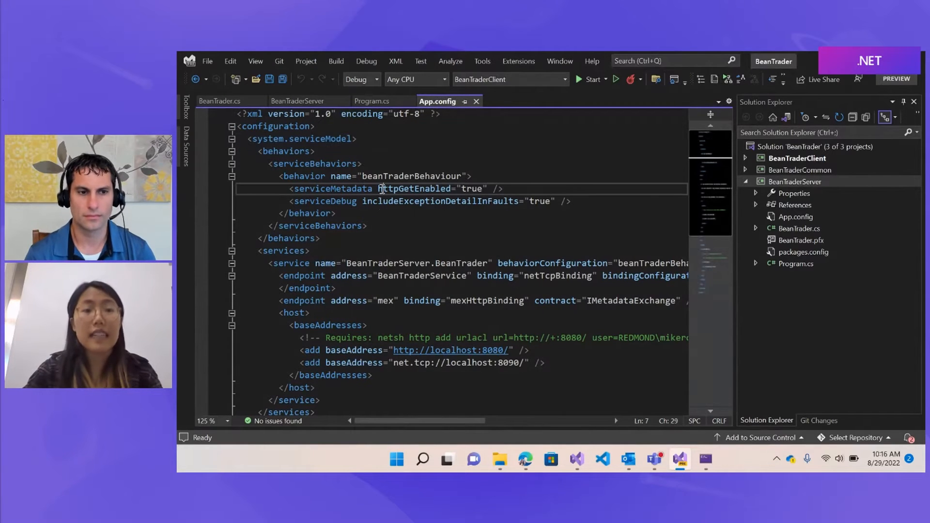
mouse_move(380, 201)
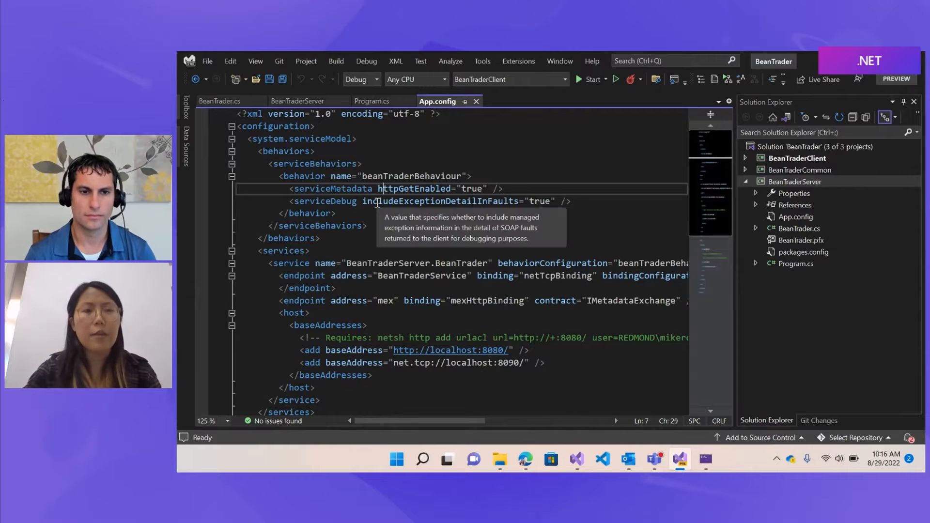
mouse_move(384, 267)
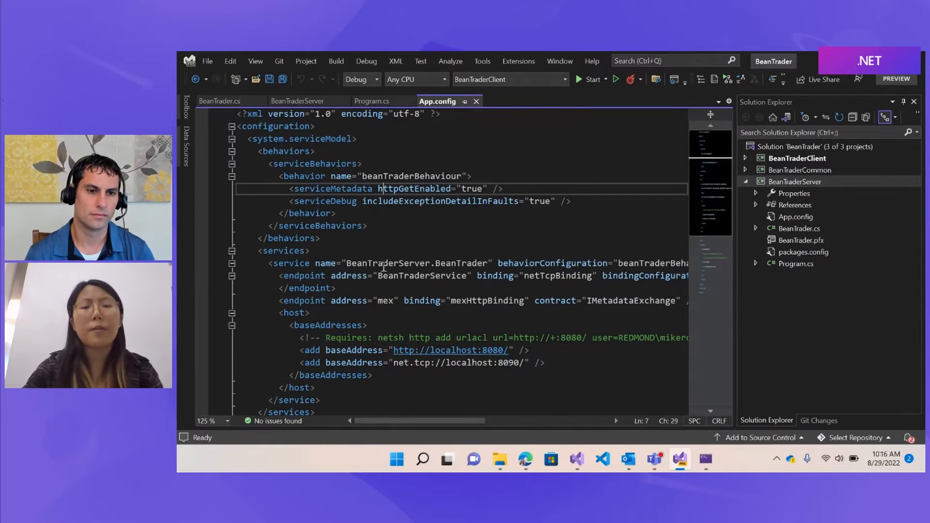
mouse_move(671, 434)
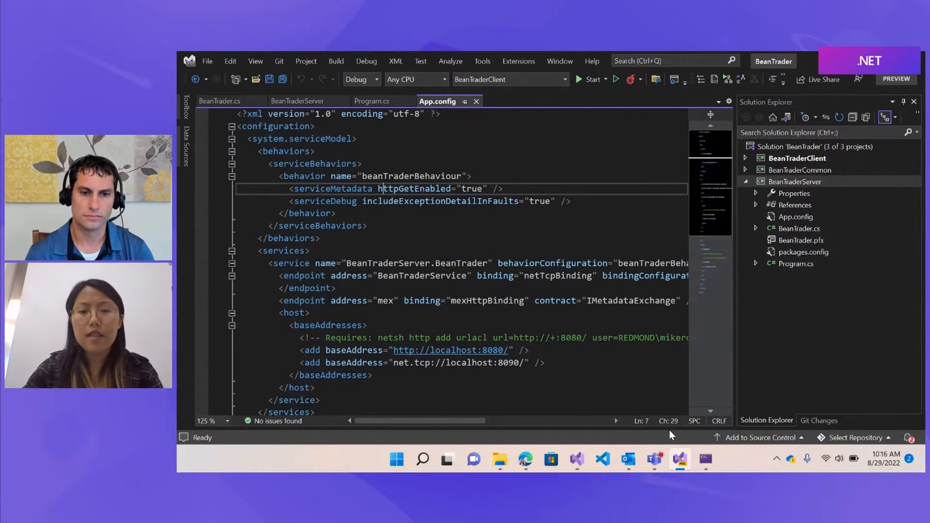
click(576, 458)
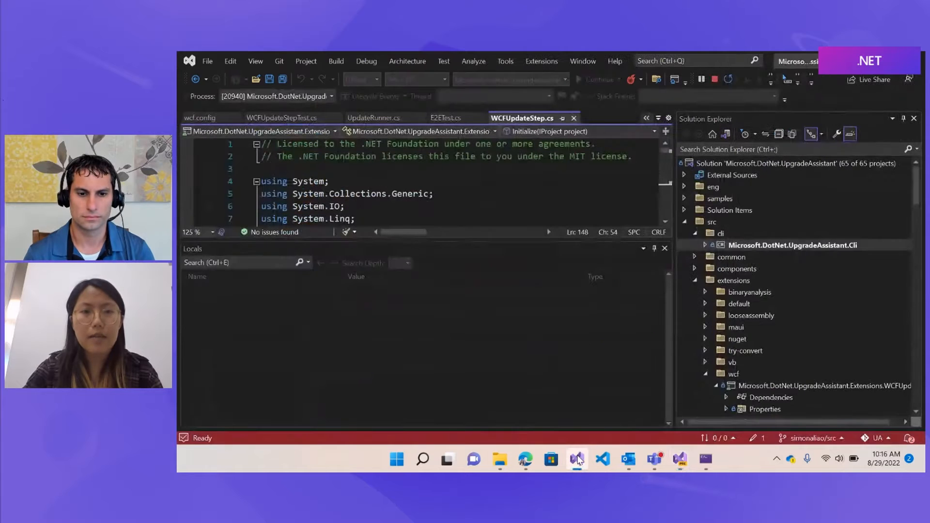
Step: Bring the Upgrade Assistant console forward and move it higher on screen
click(704, 459)
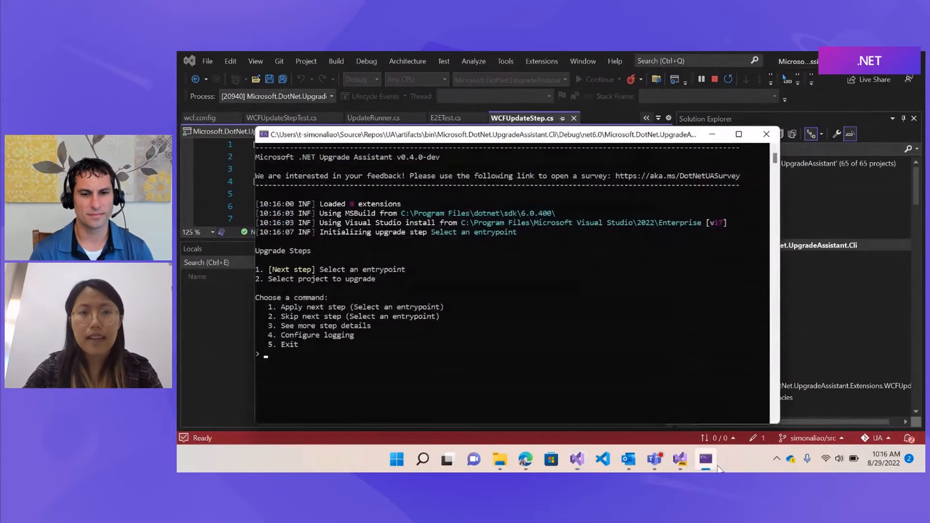
drag(475, 133, 474, 72)
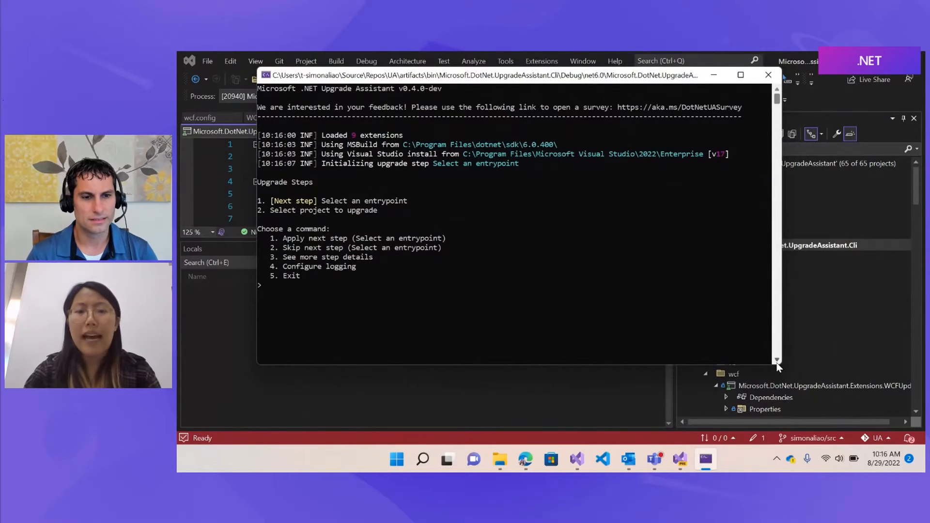
mouse_move(489, 255)
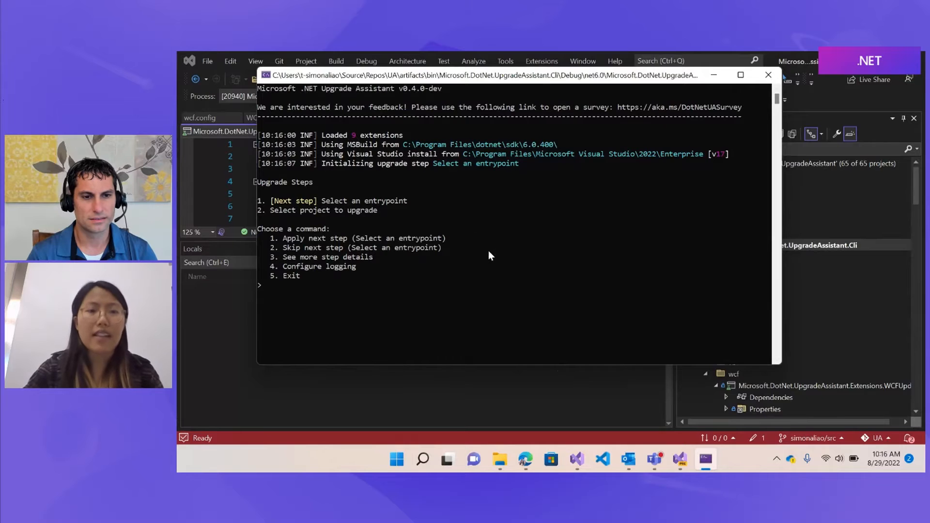
mouse_move(409, 323)
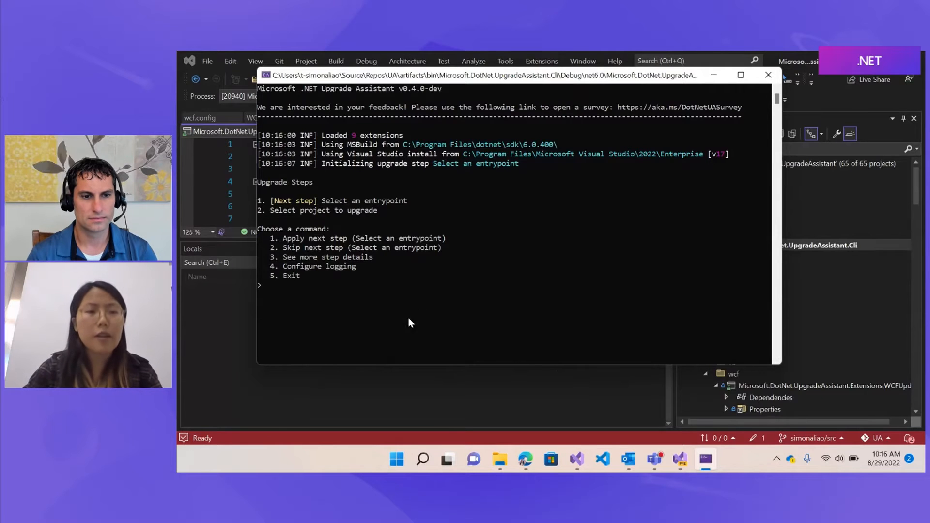
mouse_move(253, 366)
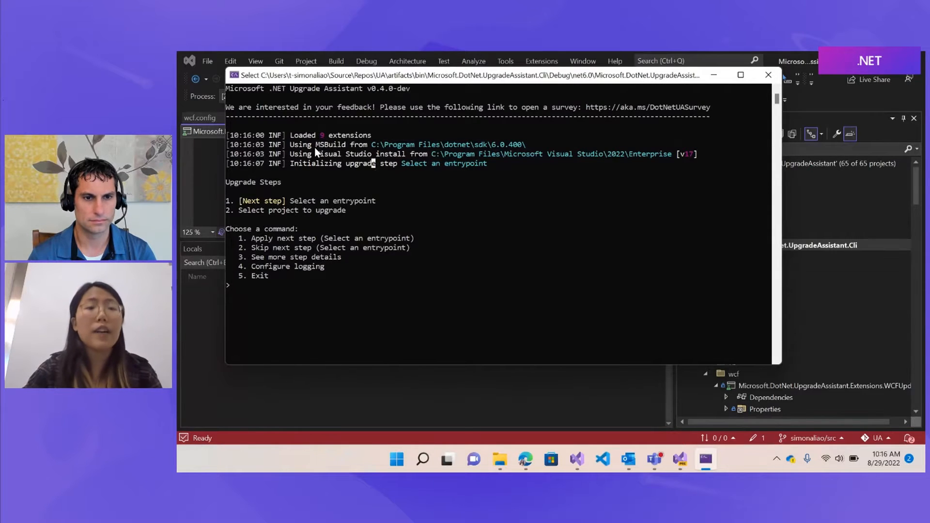
mouse_move(325, 203)
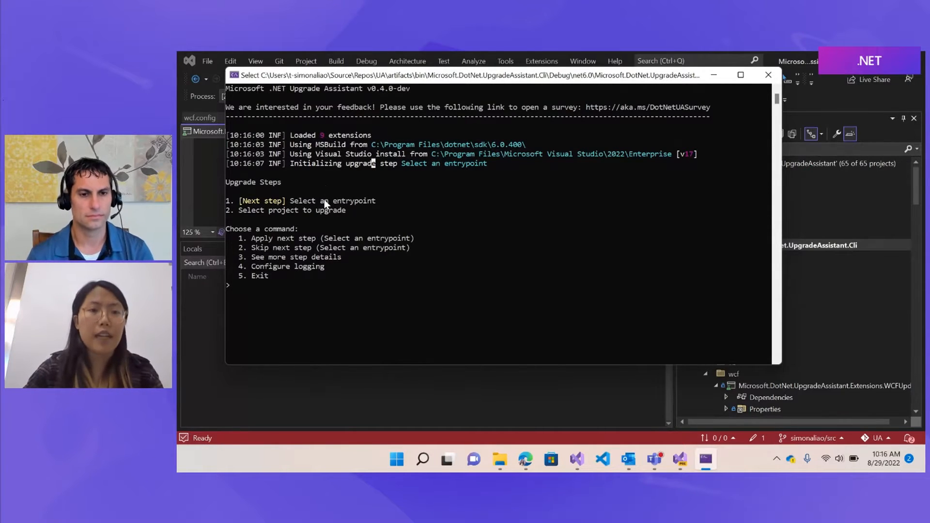
mouse_move(316, 273)
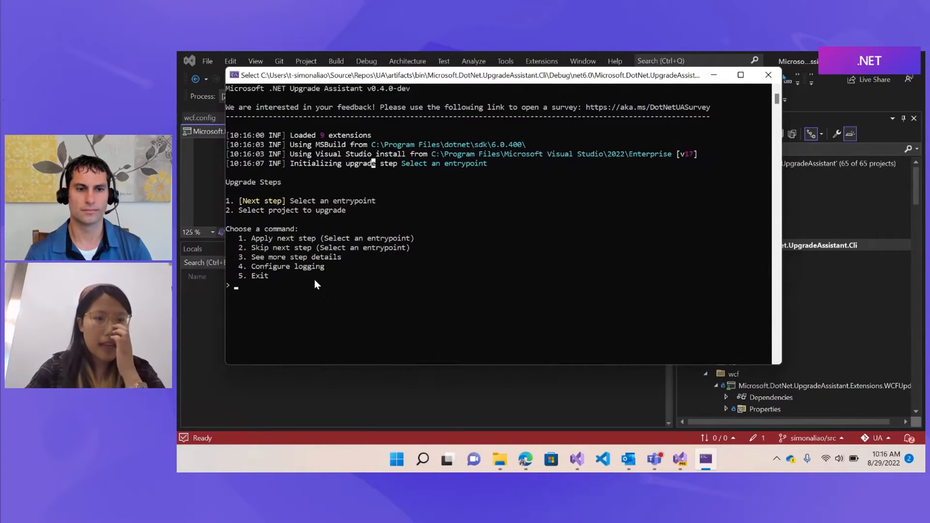
mouse_move(306, 215)
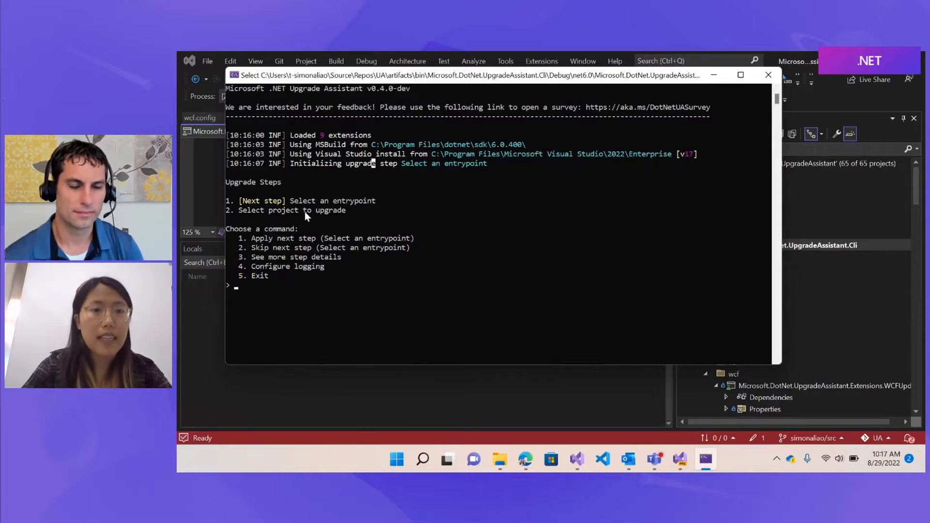
Step: Apply the entrypoint selection step and choose 3, BeanTraderServer, as the entrypoint
text(1)
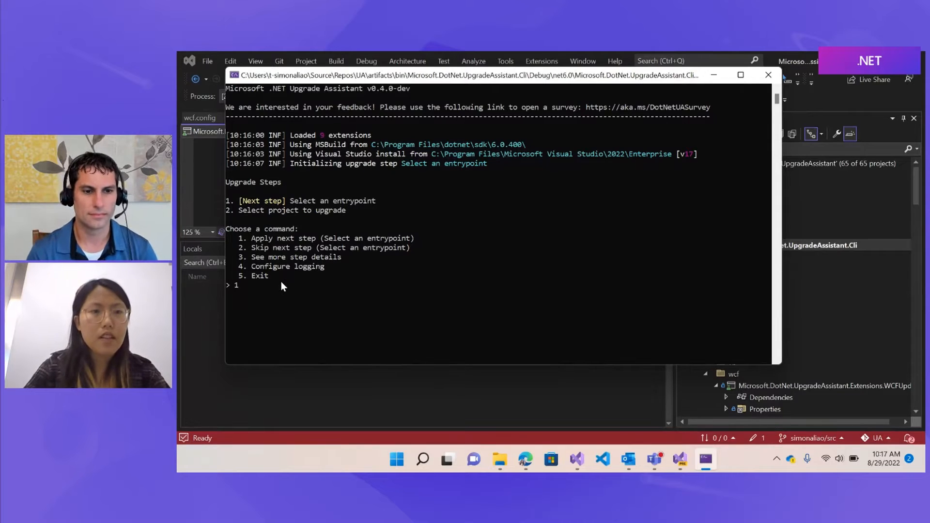
key(Return)
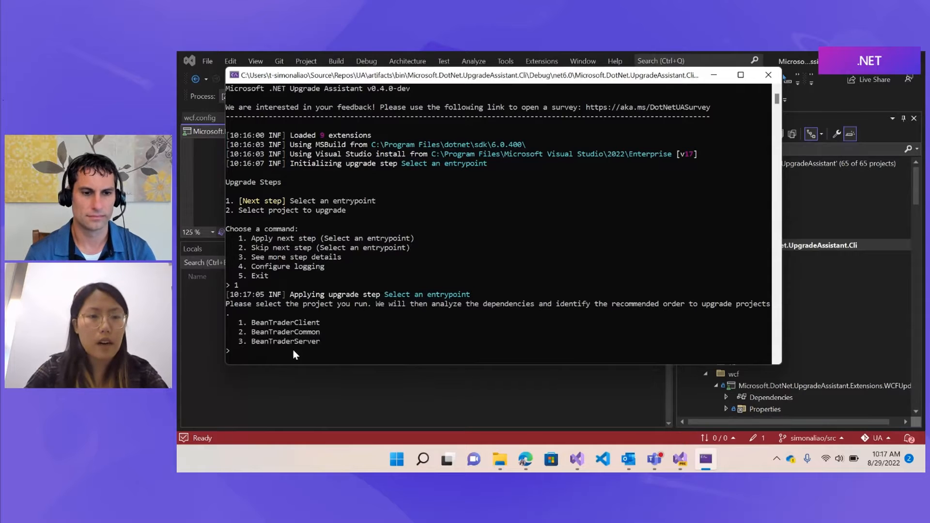
text(3)
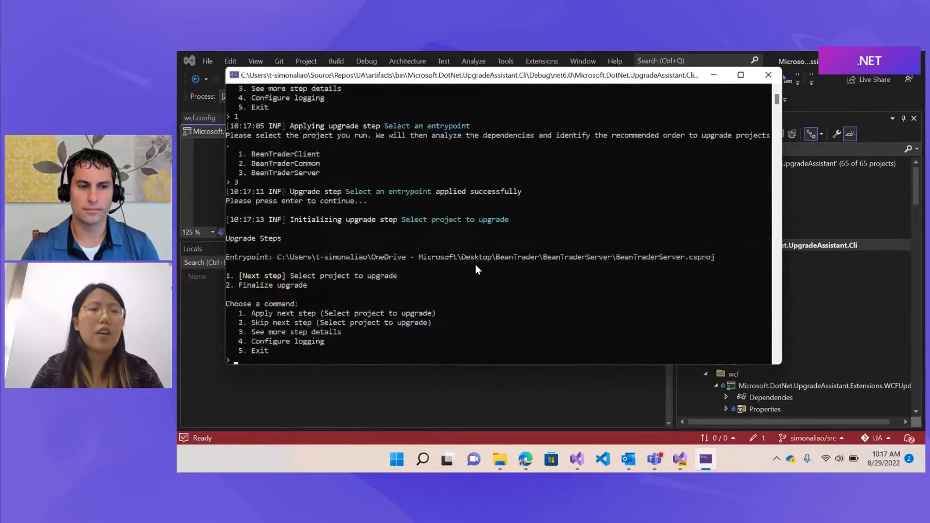
mouse_move(438, 289)
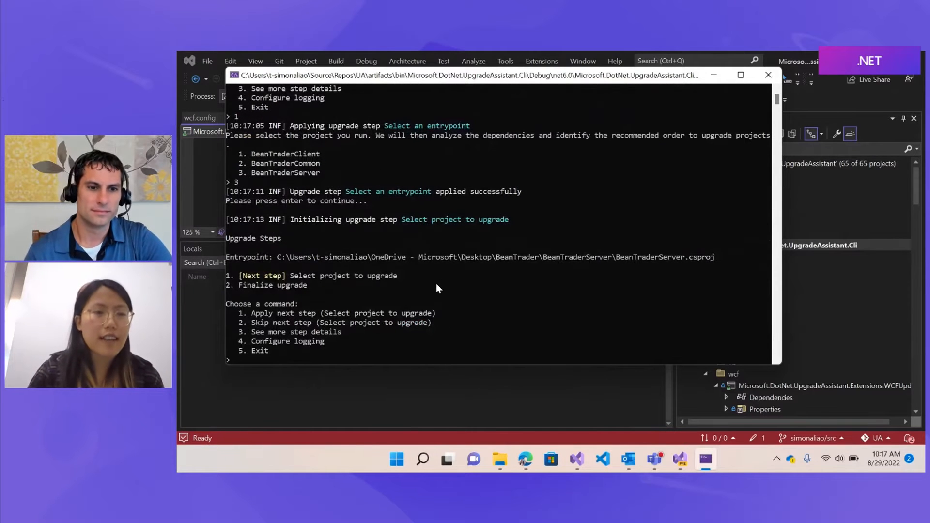
mouse_move(430, 313)
text(1)
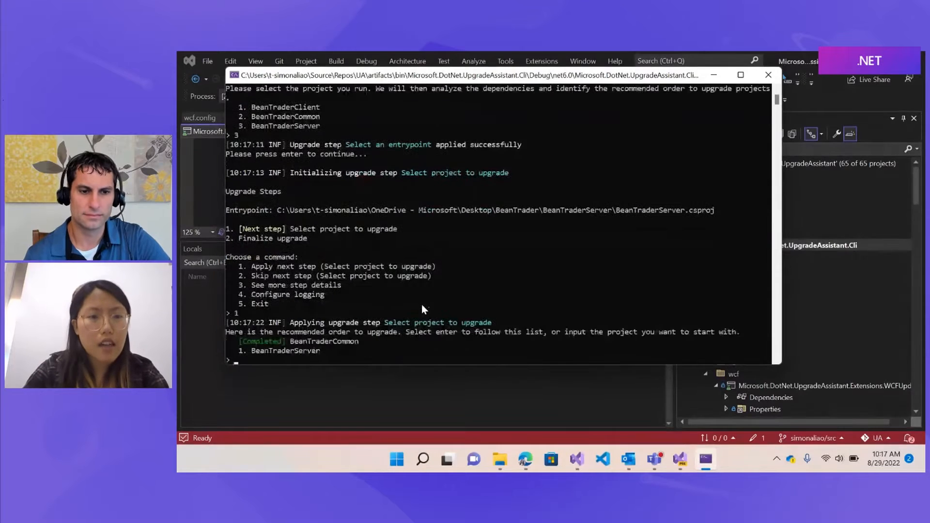
mouse_move(261, 358)
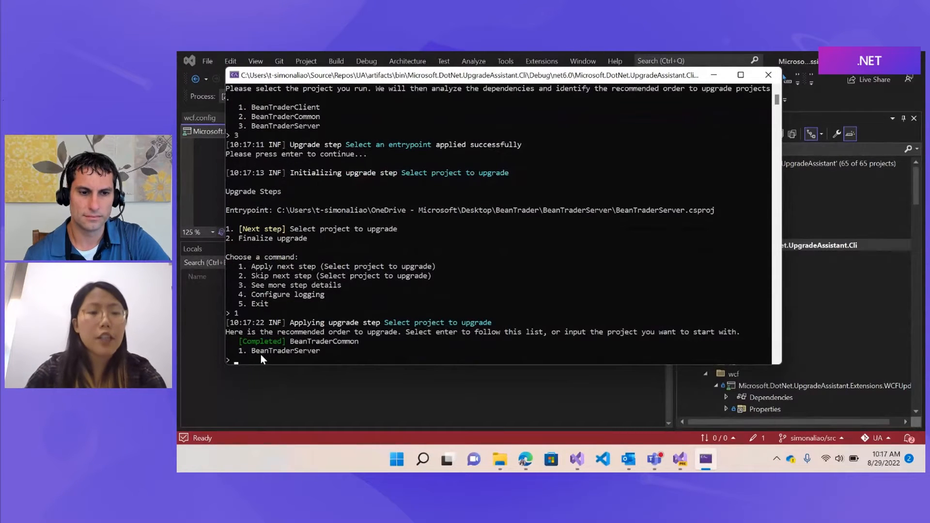
mouse_move(348, 360)
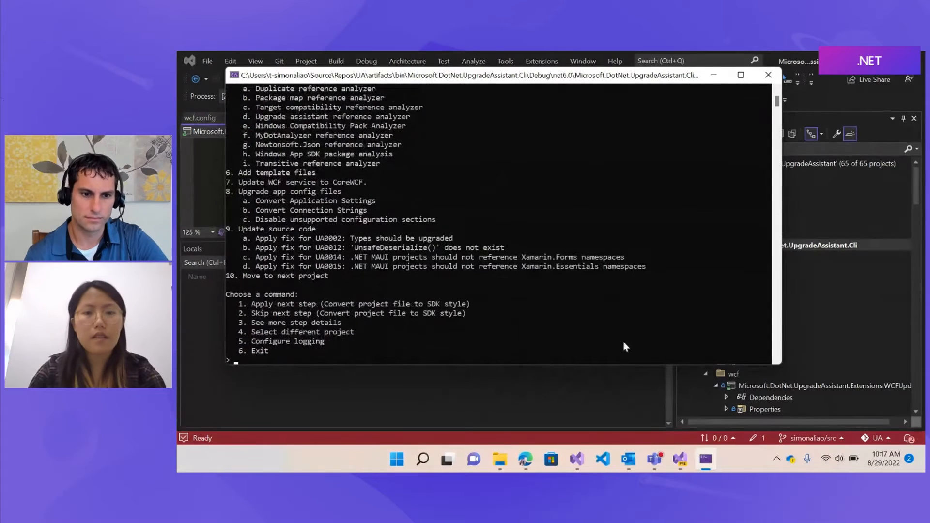
Step: Apply step 1 to convert BeanTraderServer's project file to SDK style
scroll(up, 3)
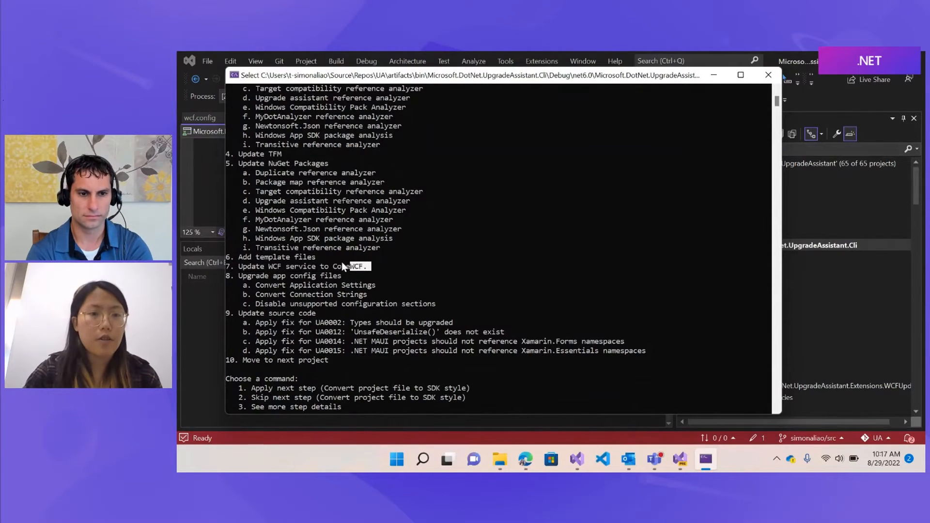
scroll(down, 3)
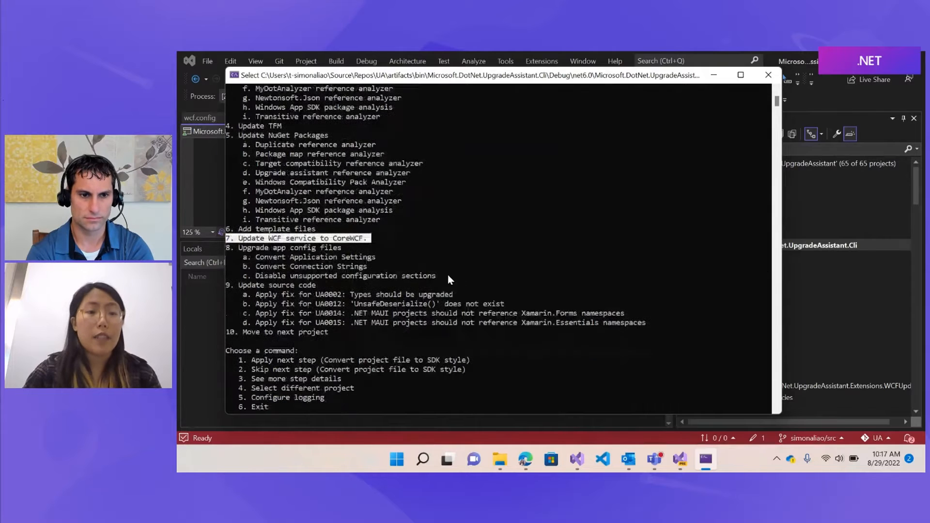
scroll(down, 3)
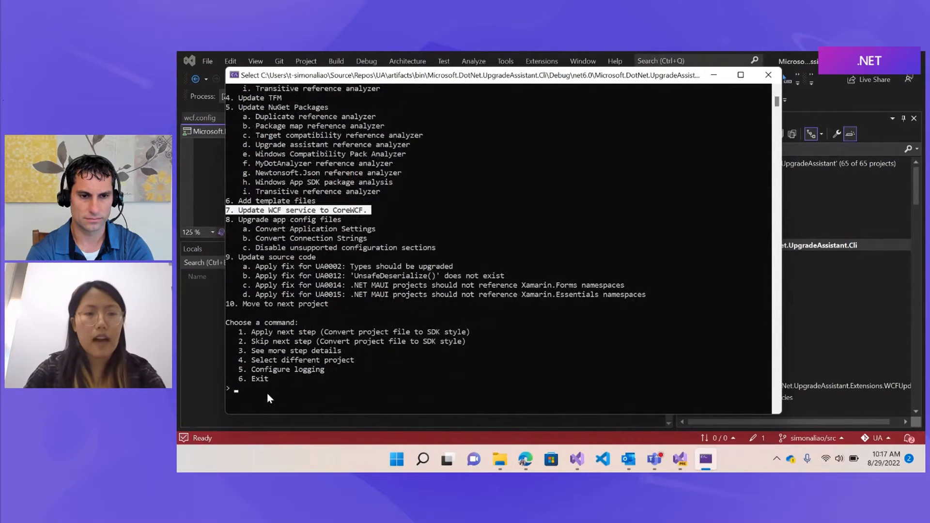
text(1)
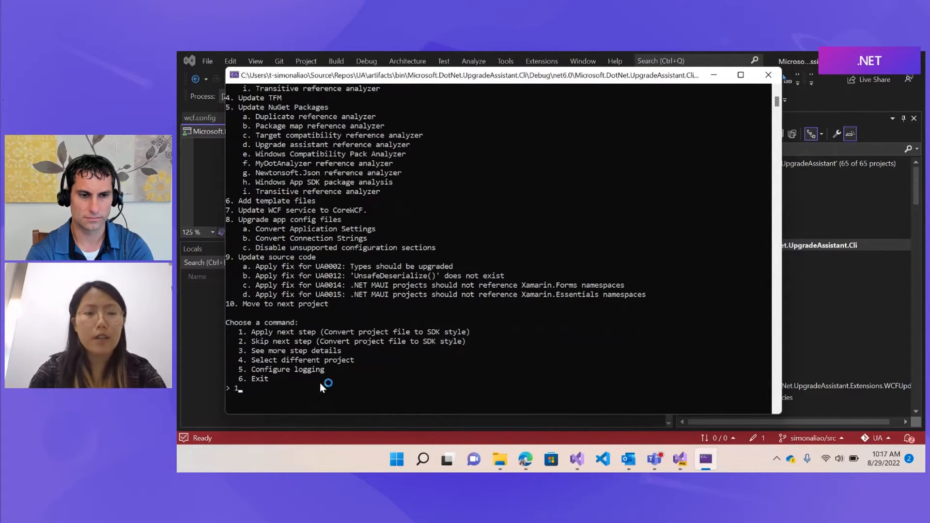
key(Return)
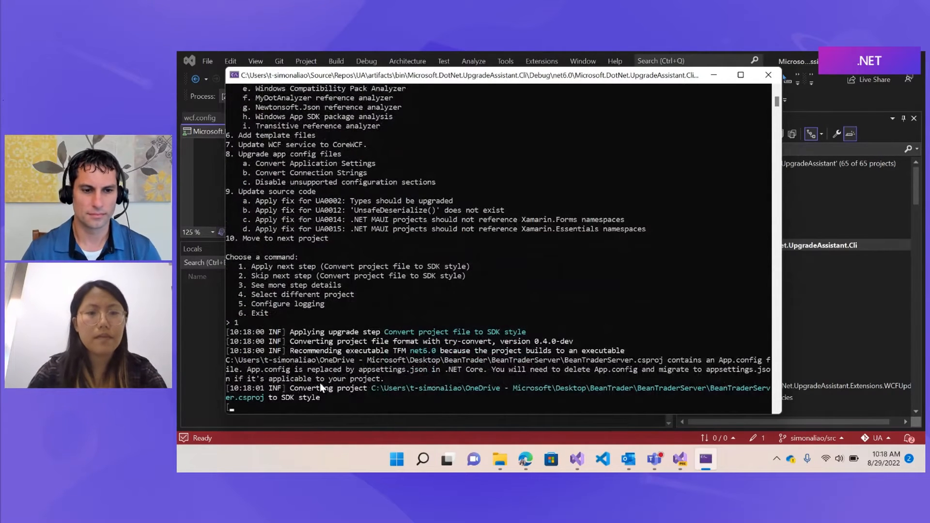
scroll(down, 3)
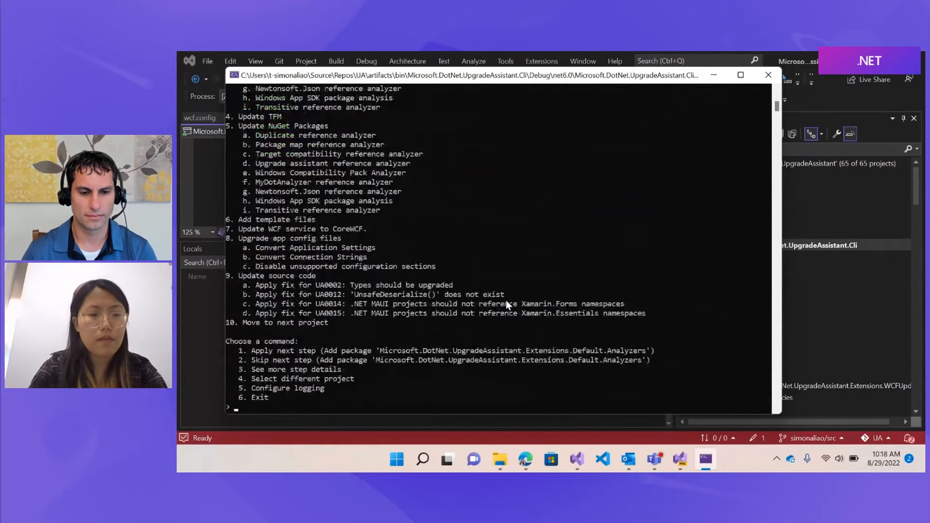
Step: Apply the analyzers package step and the TFM update, letting package and template steps run
text(1)
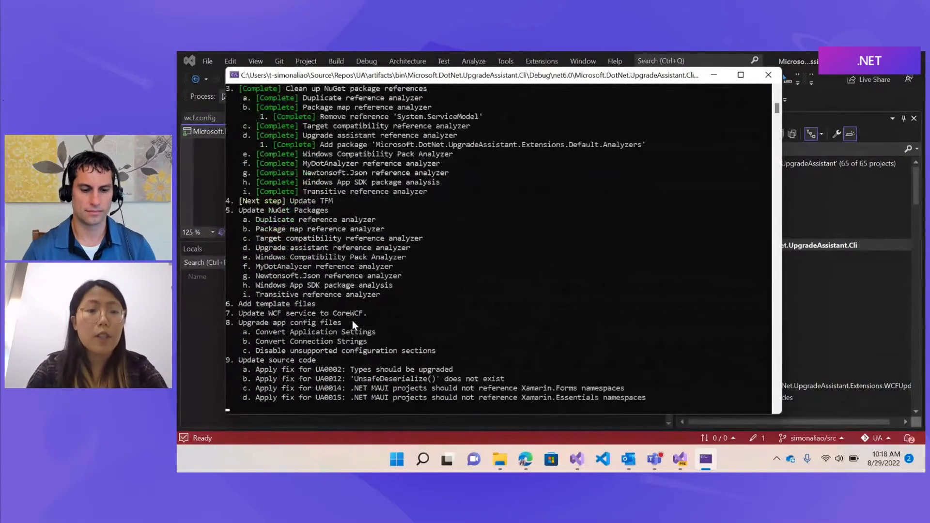
scroll(down, 3)
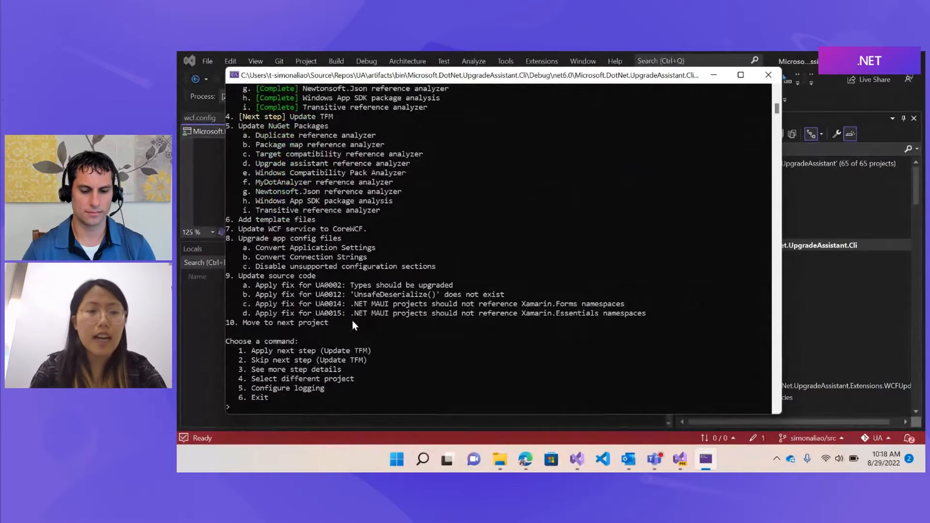
text(1)
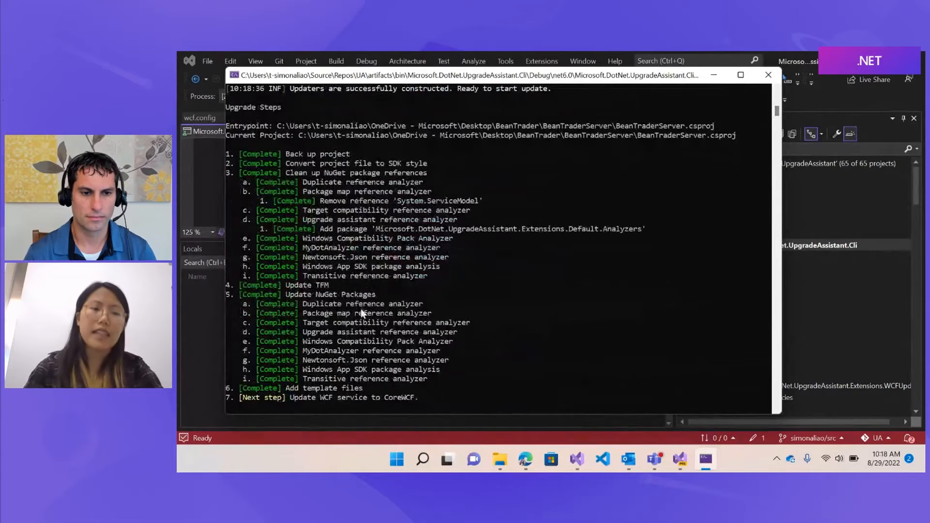
scroll(down, 3)
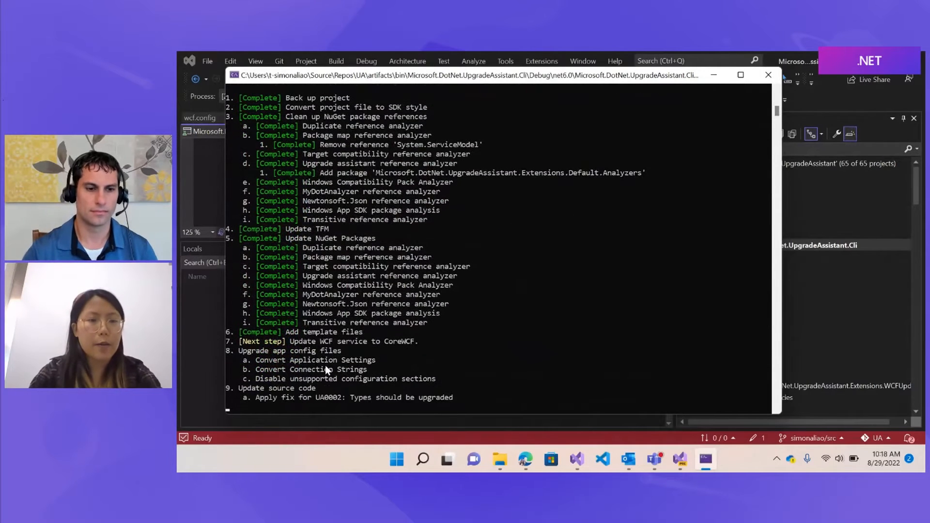
scroll(down, 3)
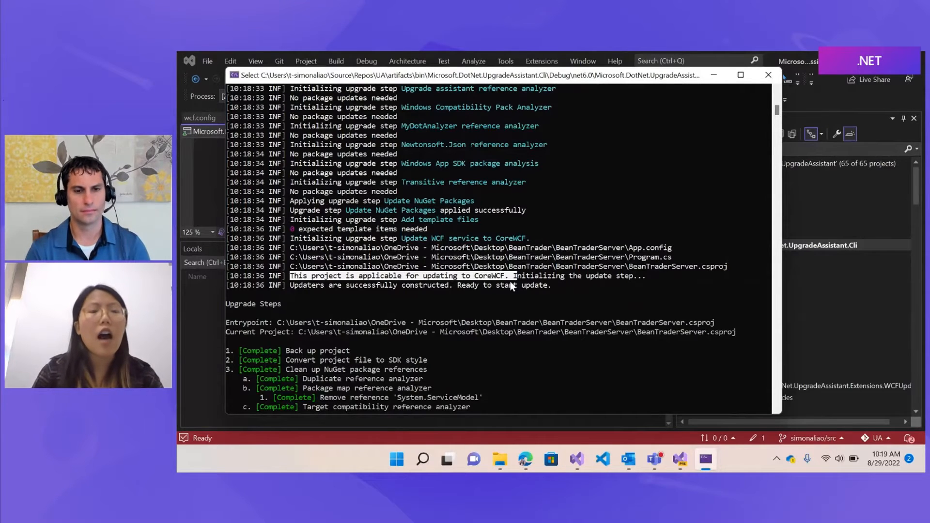
mouse_move(568, 289)
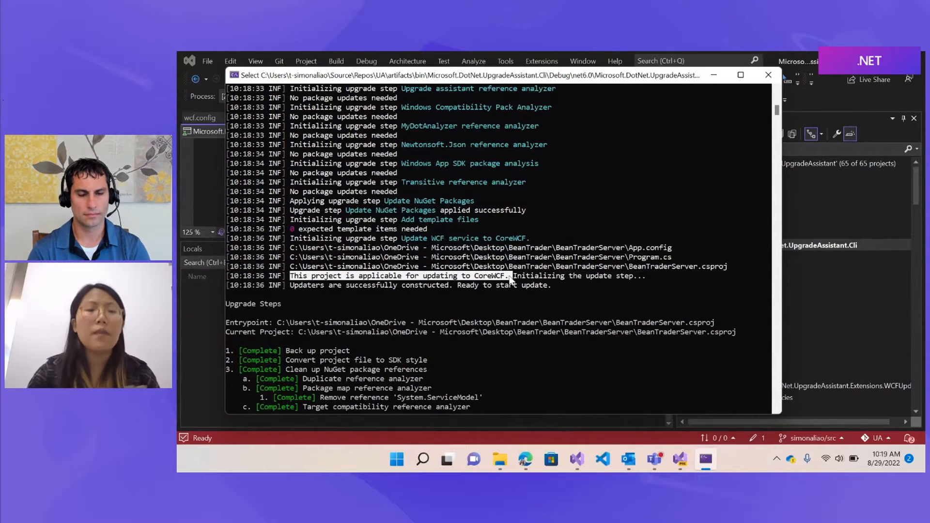
scroll(down, 3)
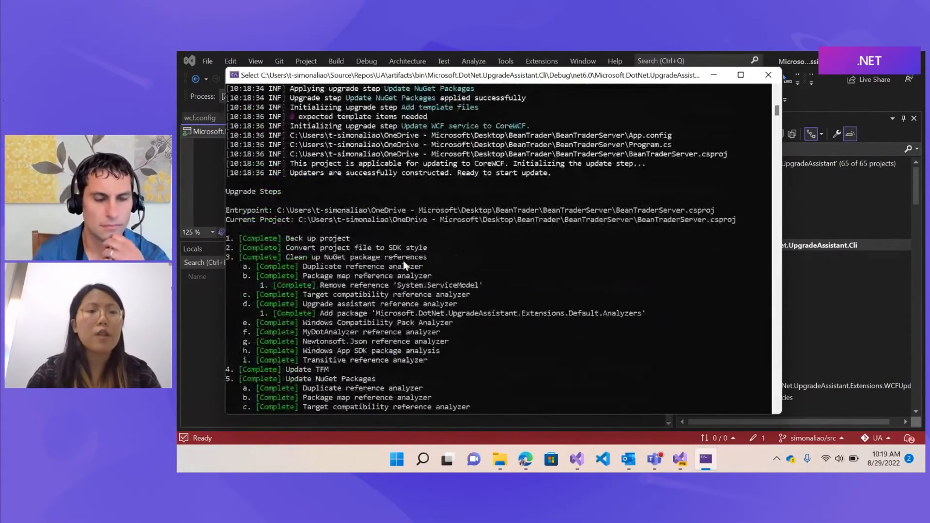
scroll(up, 3)
text(1)
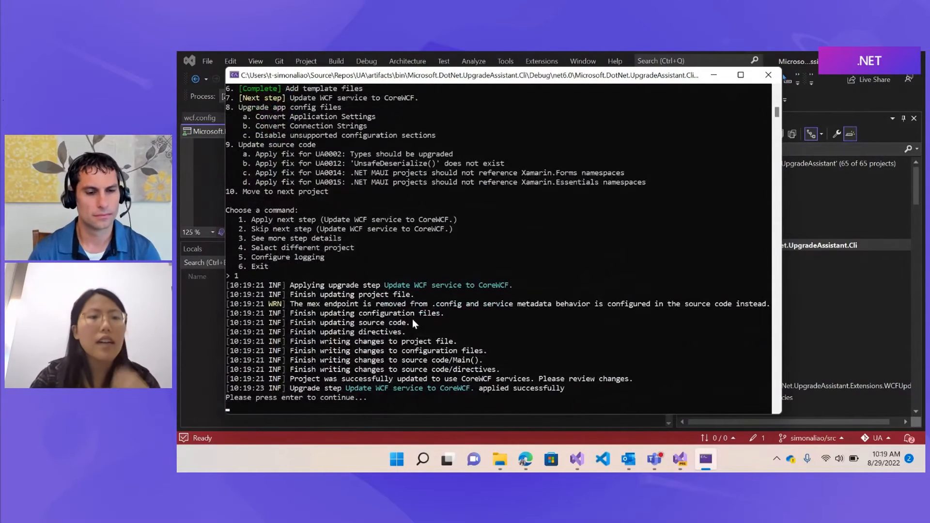
mouse_move(325, 299)
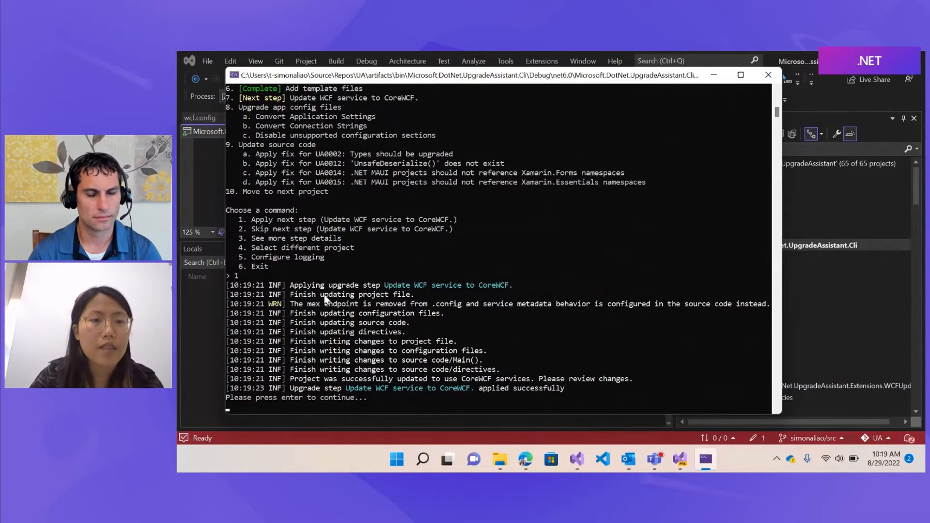
mouse_move(439, 343)
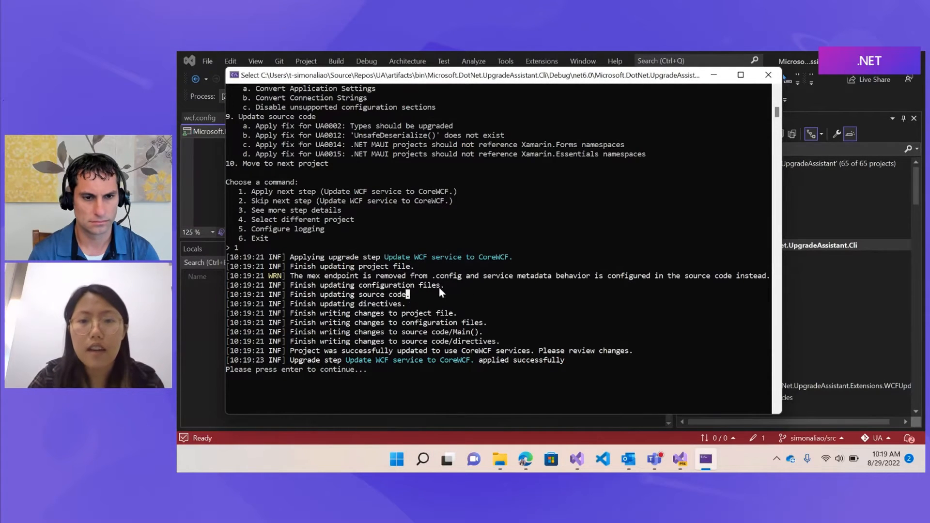
mouse_move(699, 280)
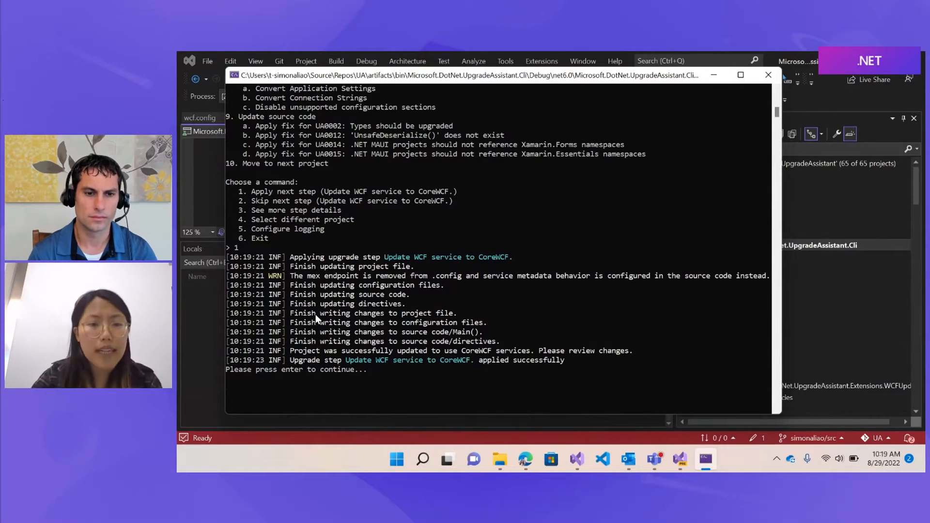
mouse_move(515, 347)
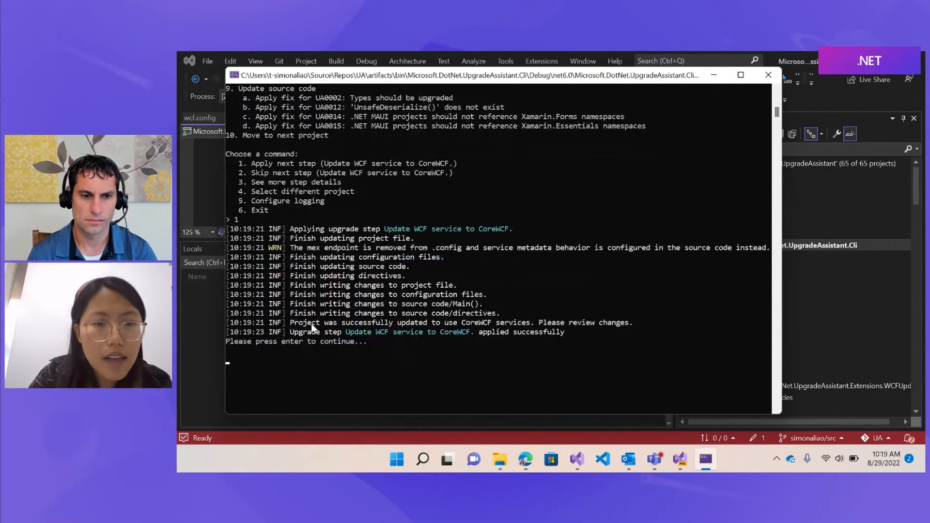
mouse_move(379, 325)
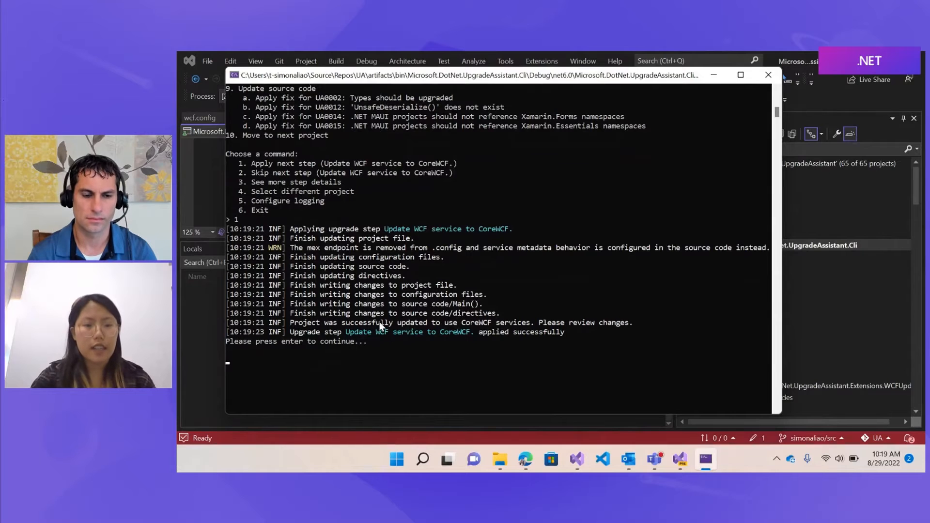
mouse_move(274, 348)
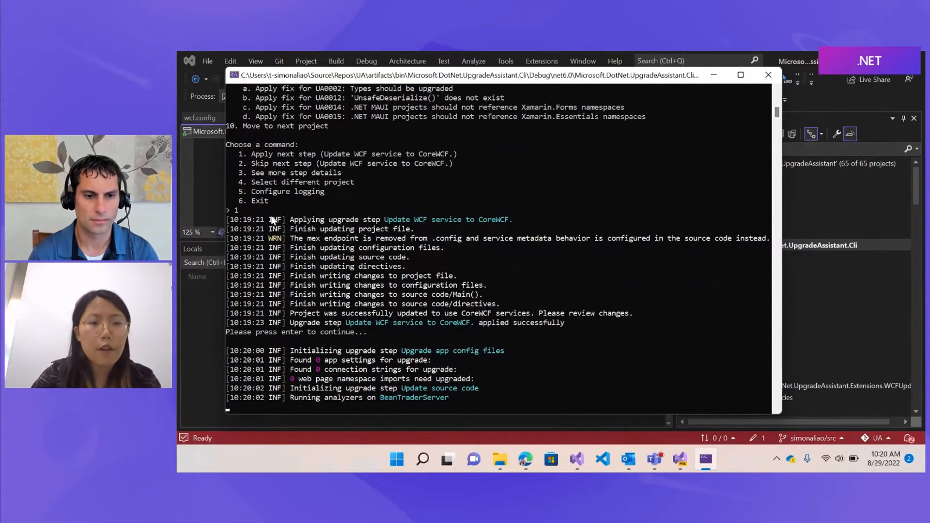
mouse_move(606, 284)
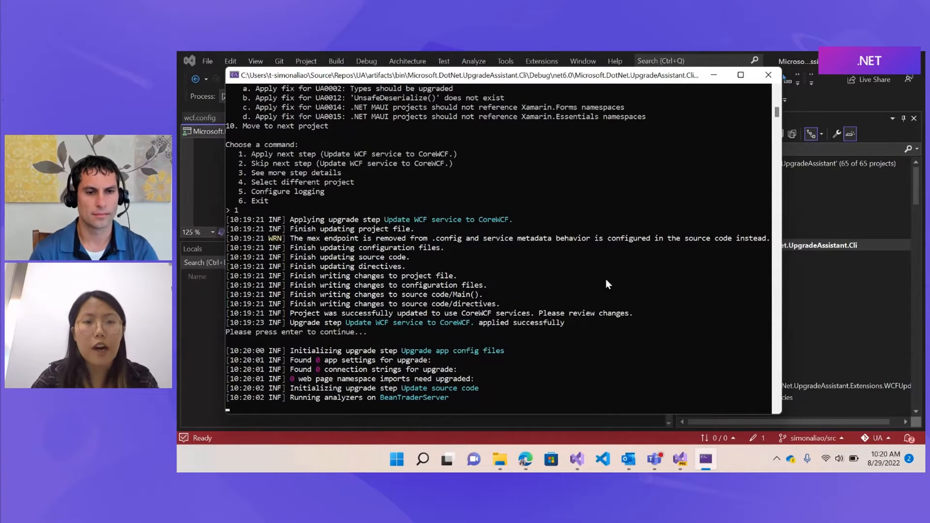
mouse_move(626, 321)
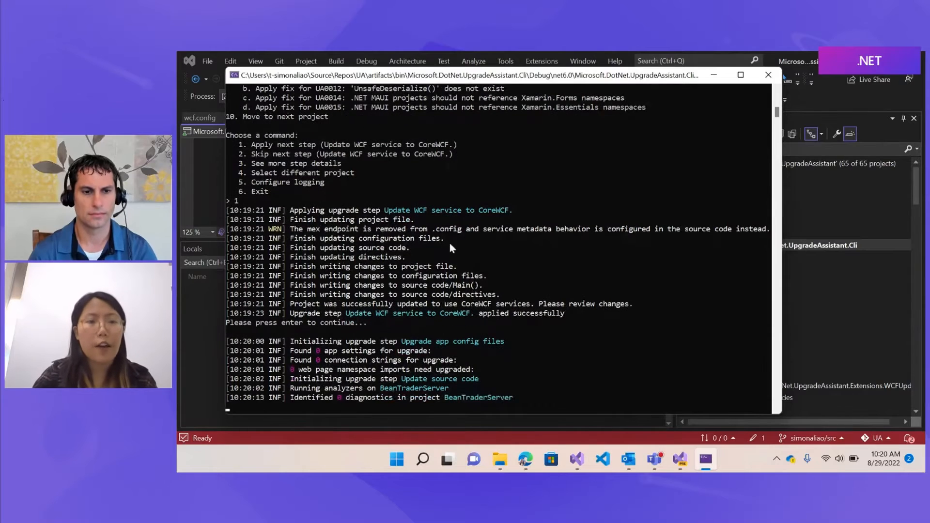
mouse_move(464, 285)
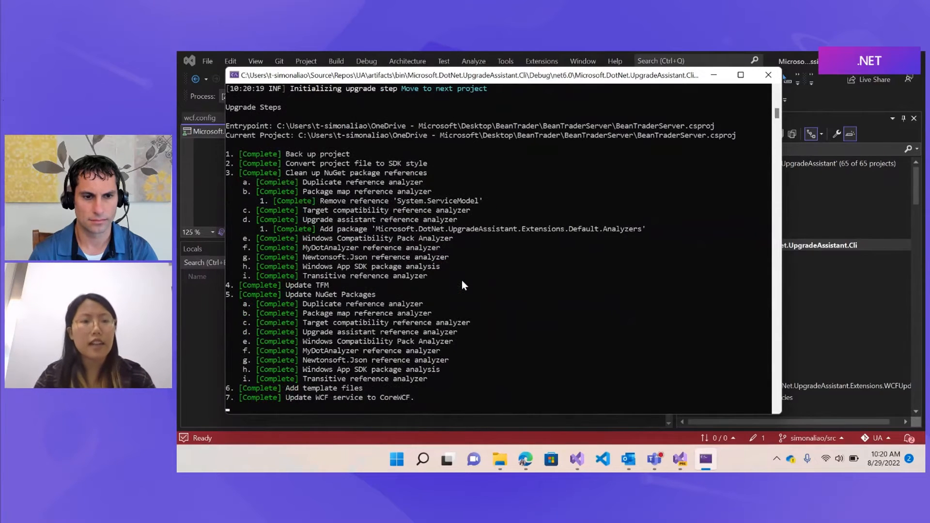
mouse_move(471, 281)
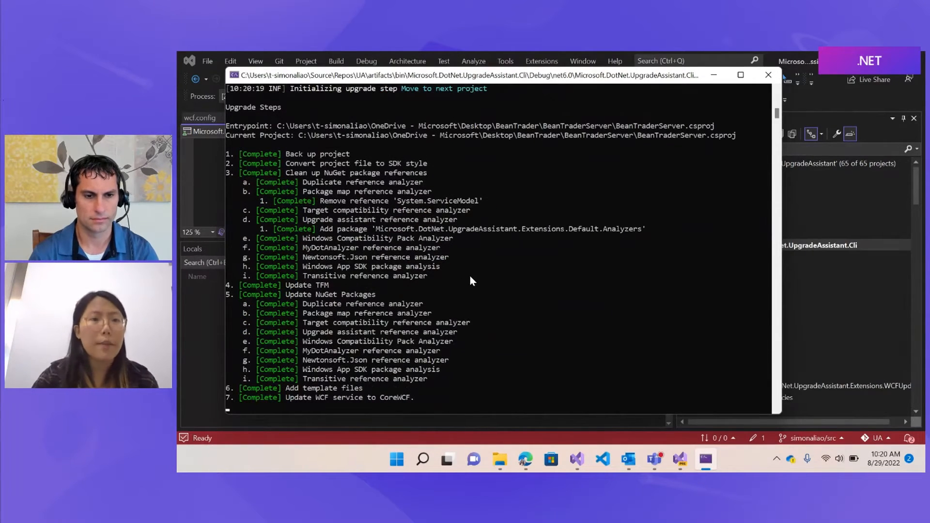
Step: Let the config and source code steps finish, then choose 1 to move to the next project
scroll(down, 3)
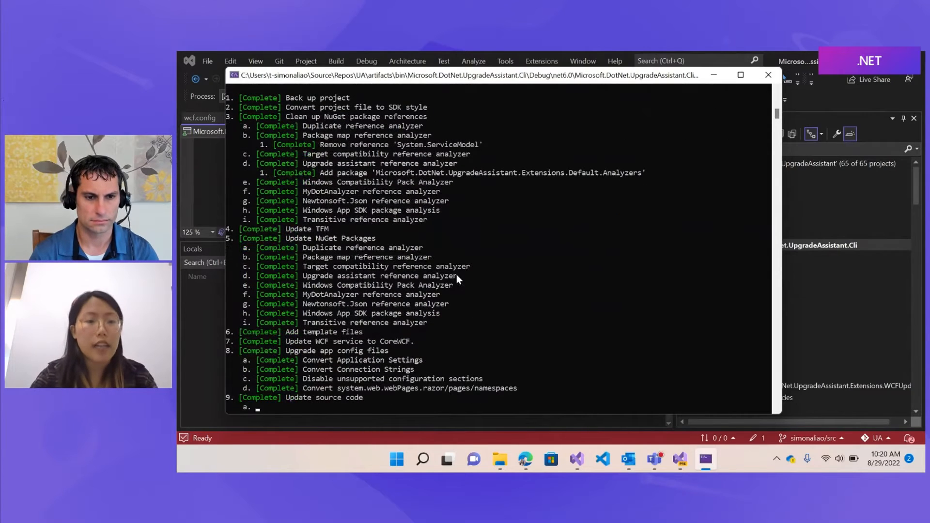
scroll(down, 3)
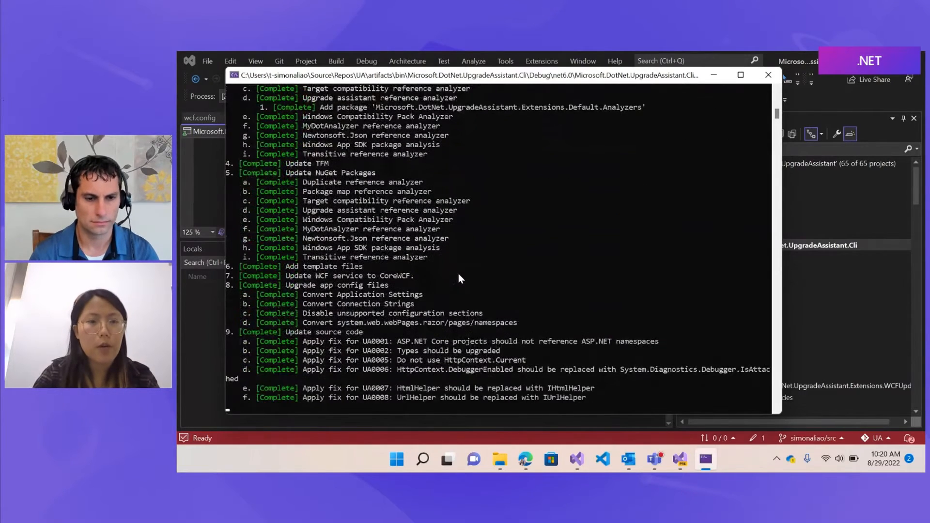
scroll(down, 3)
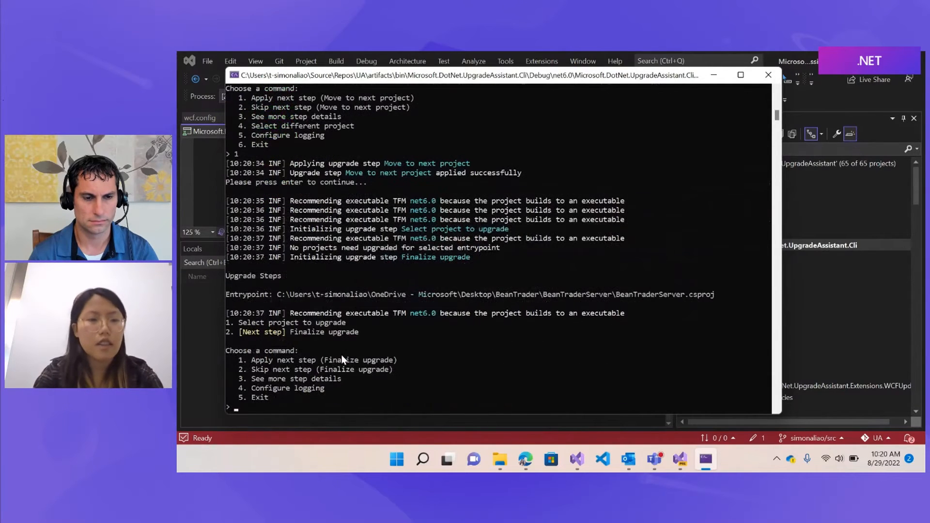
text(1)
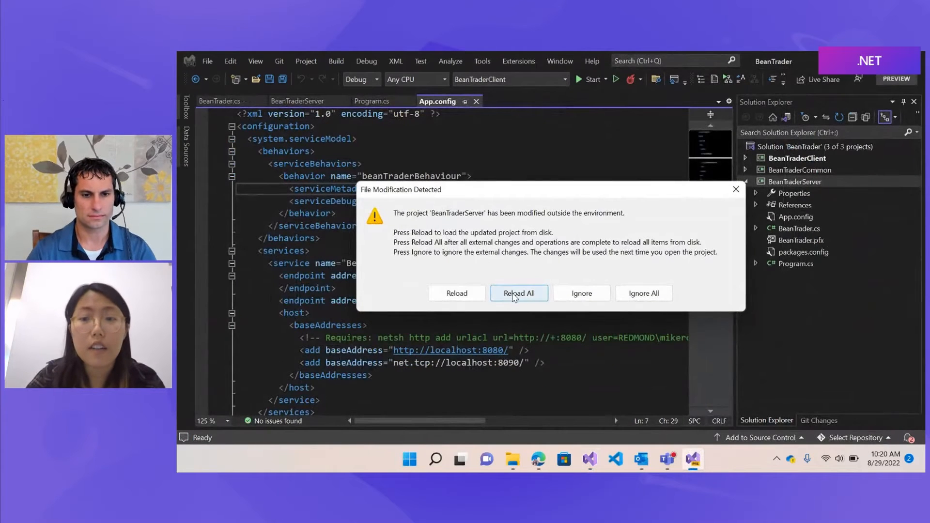
Step: Reload All modified projects so BeanTraderServer shows wcf.config and CoreWCF.machine.config
click(518, 293)
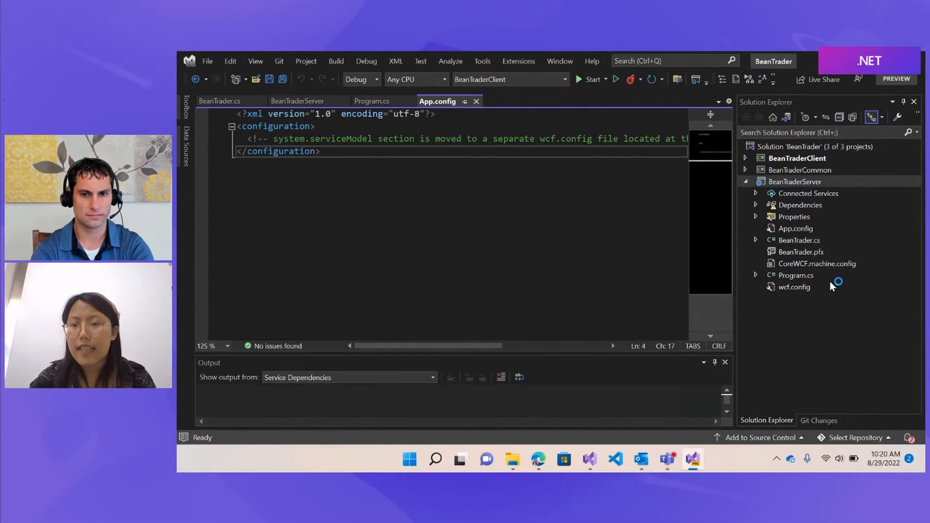
mouse_move(843, 292)
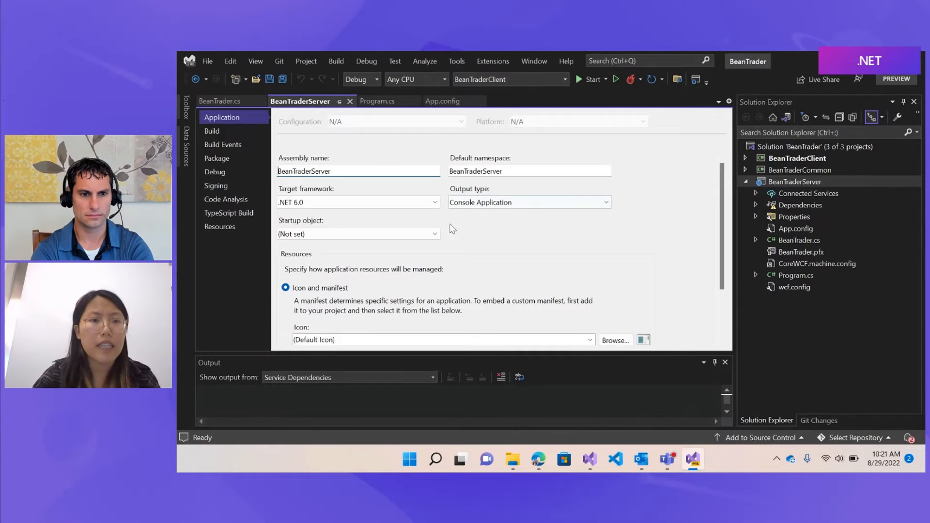
mouse_move(297, 220)
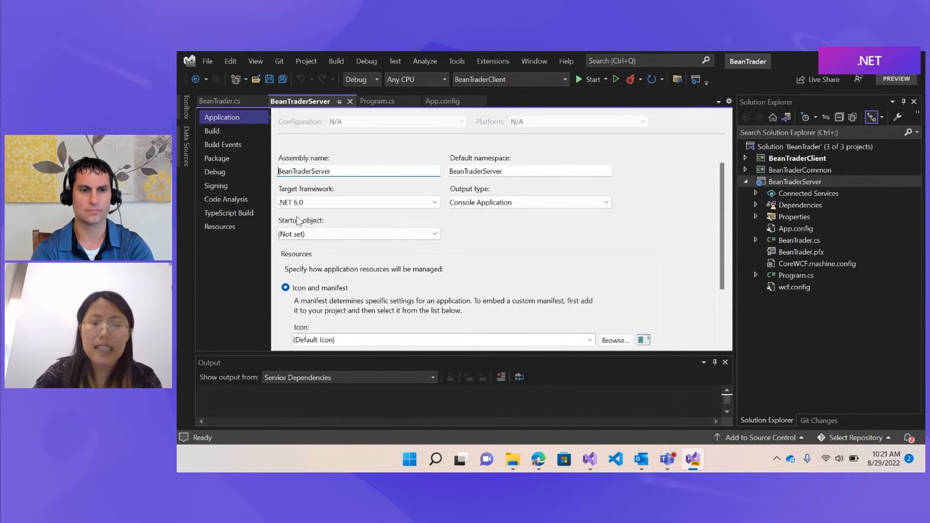
mouse_move(378, 117)
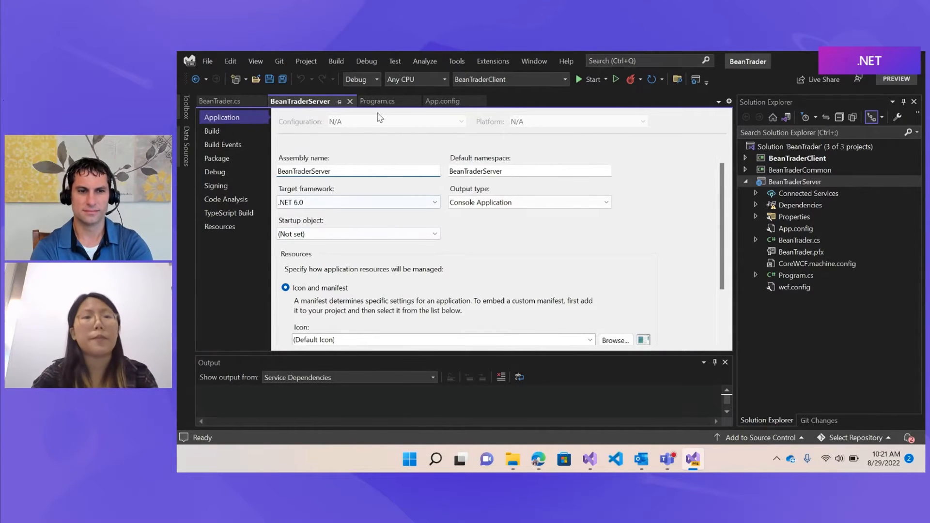
Step: Review Program.cs's CoreWCF using lines and the port and service registration code in Main
click(376, 101)
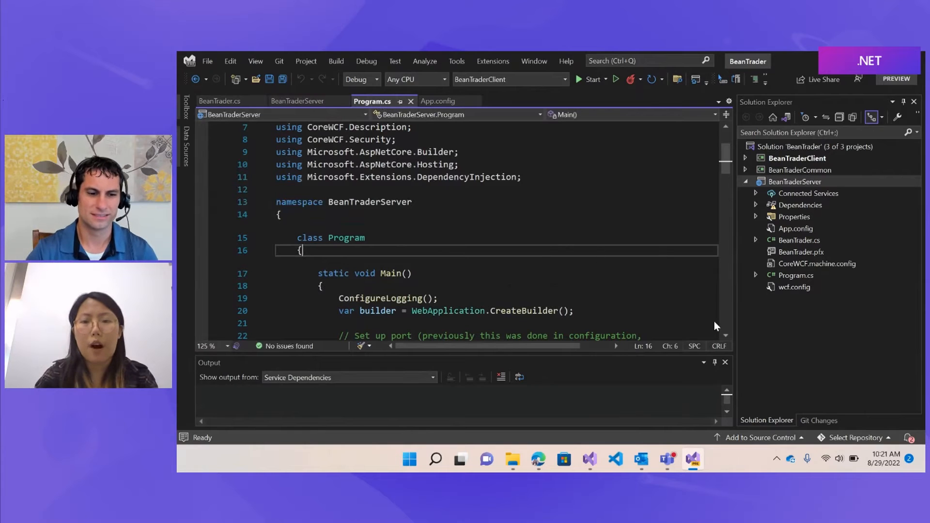
click(724, 362)
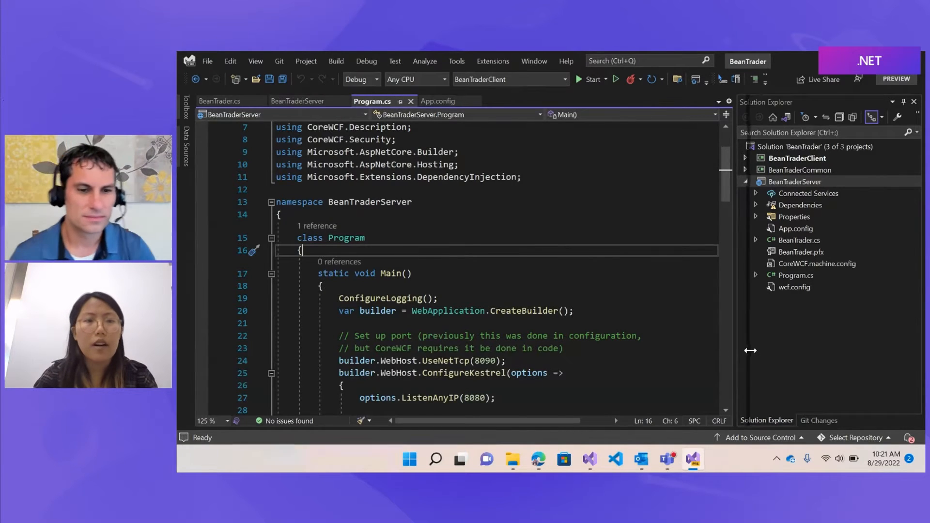
scroll(up, 3)
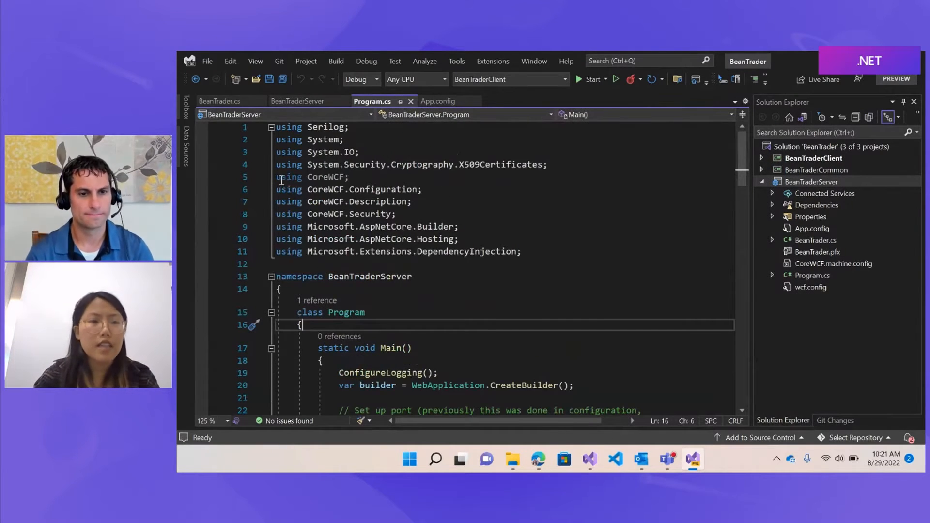
mouse_move(548, 176)
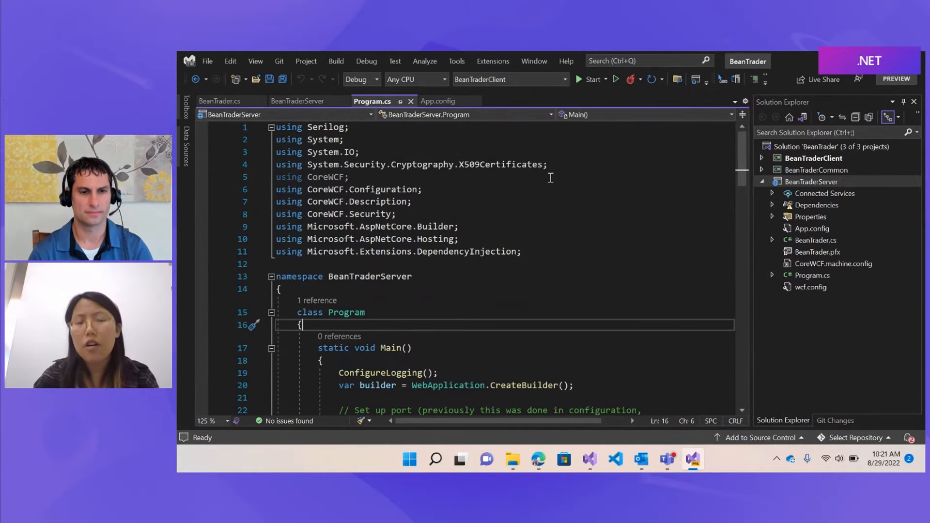
double_click(325, 202)
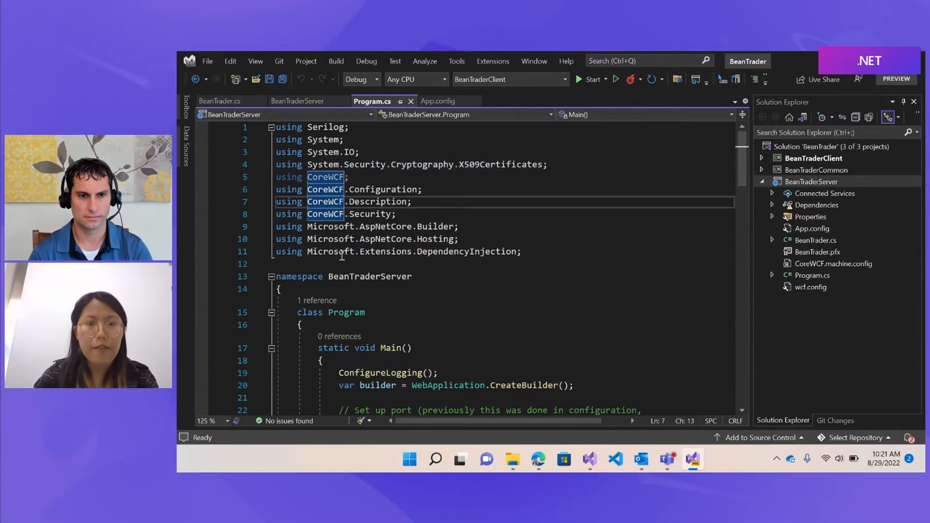
scroll(down, 3)
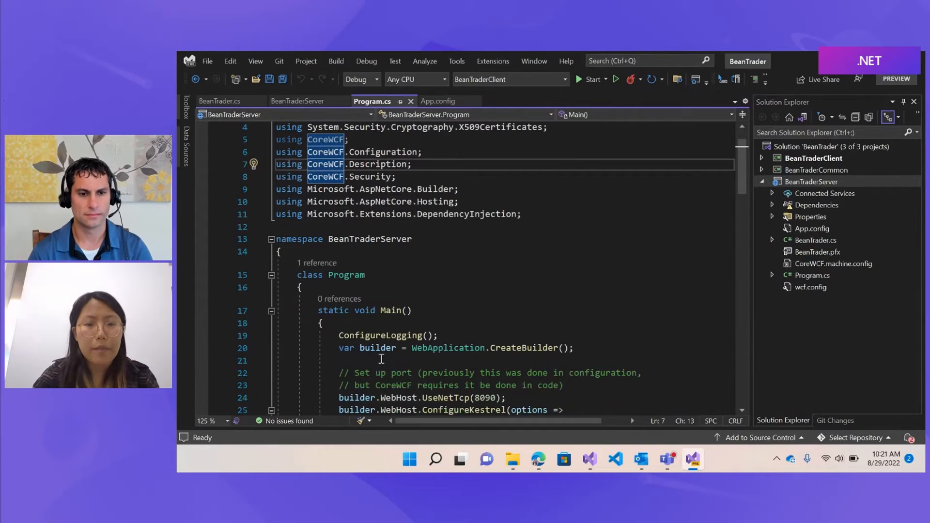
scroll(down, 3)
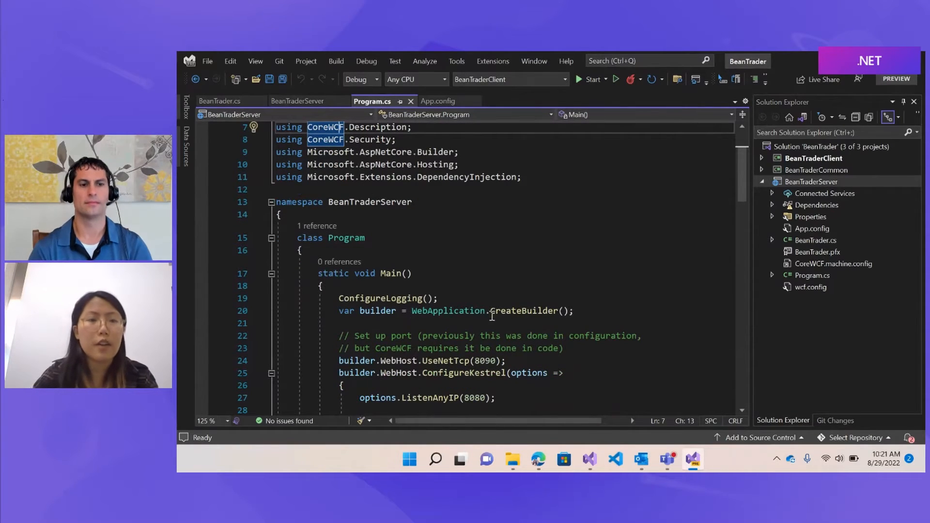
scroll(down, 3)
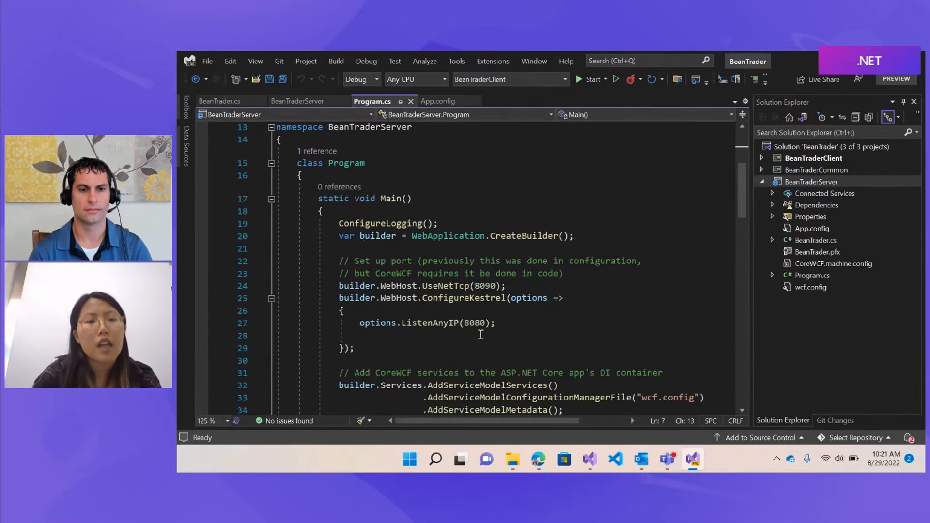
Step: Walk through the certificate configuration down to the service listening log line
scroll(down, 3)
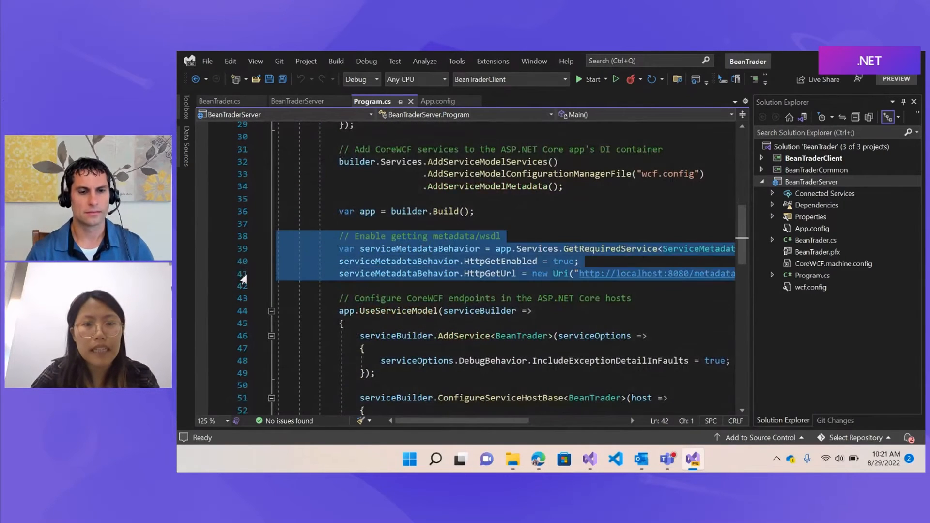
scroll(down, 3)
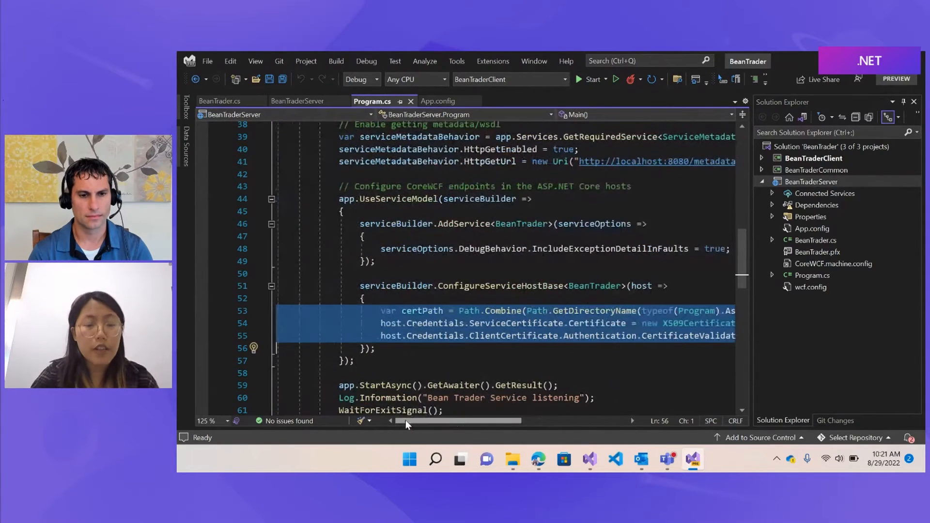
scroll(down, 3)
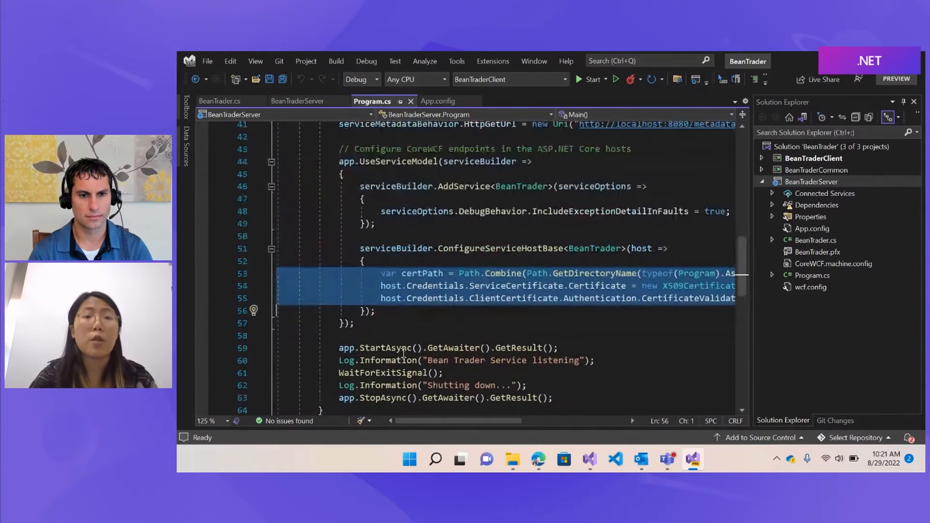
scroll(up, 3)
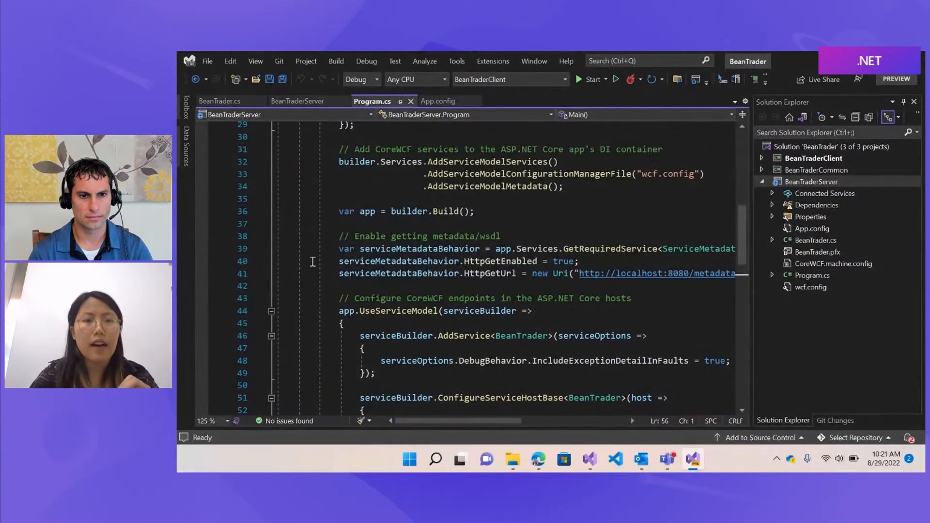
scroll(up, 3)
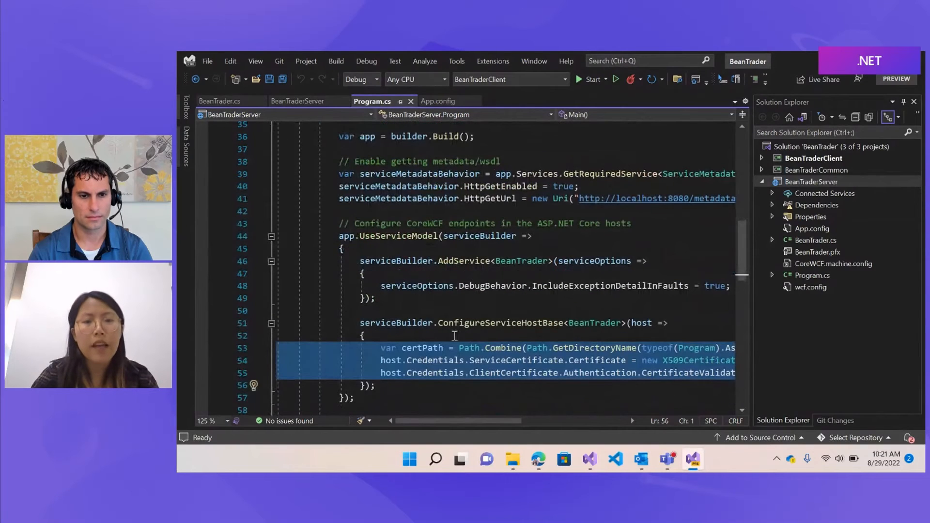
scroll(down, 3)
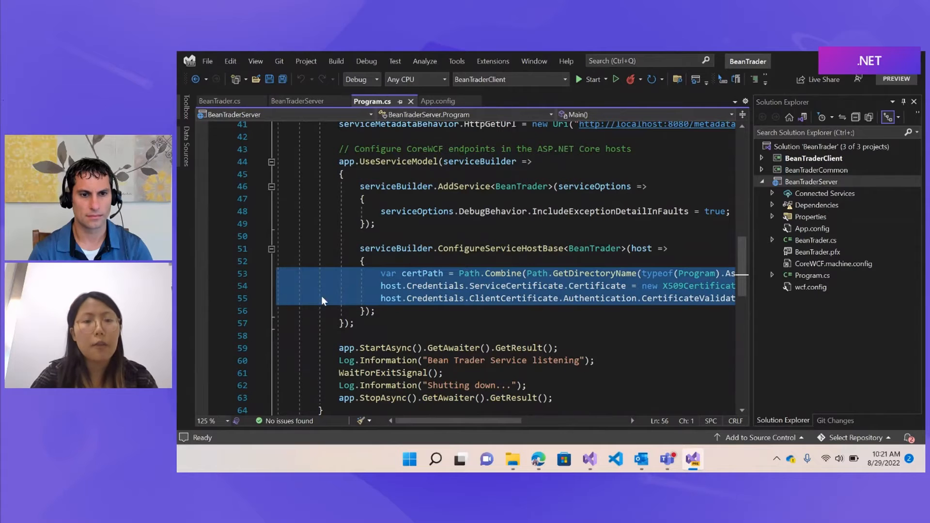
click(401, 360)
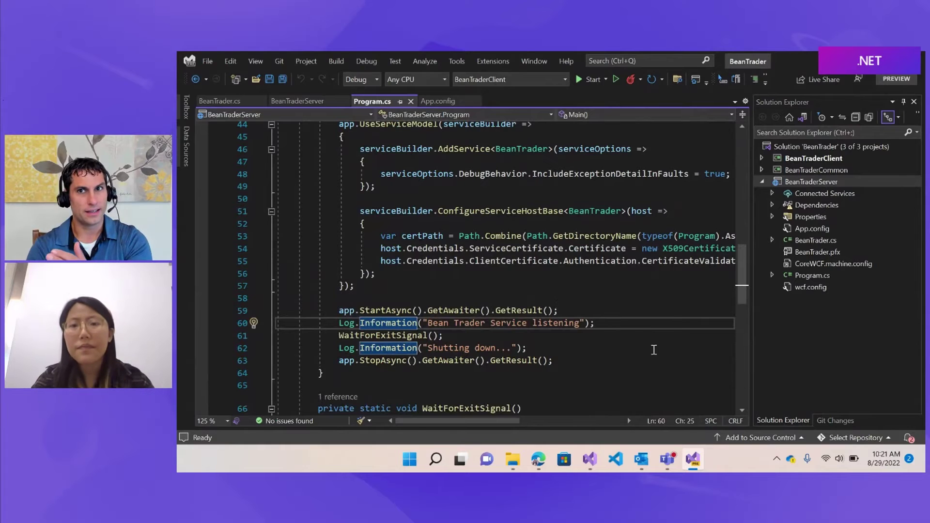
mouse_move(652, 323)
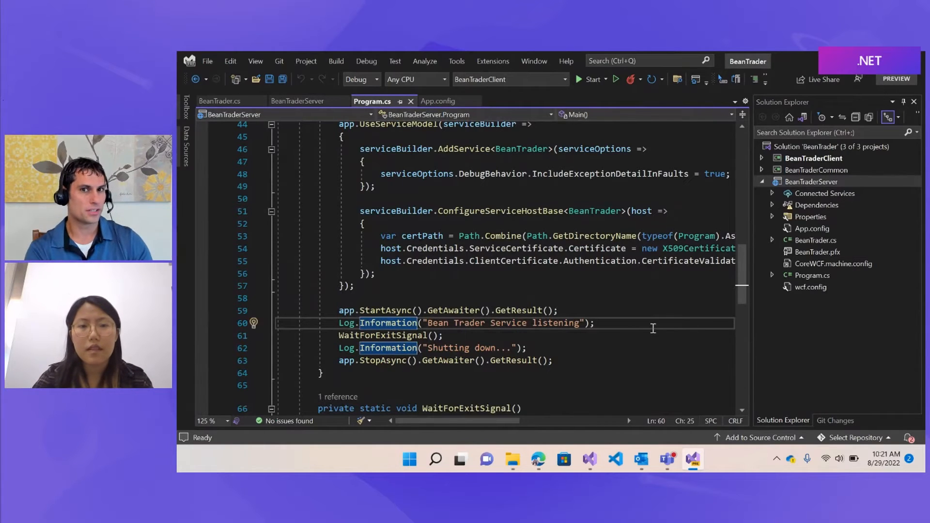
Step: Open wcf.config from Solution Explorer
scroll(up, 3)
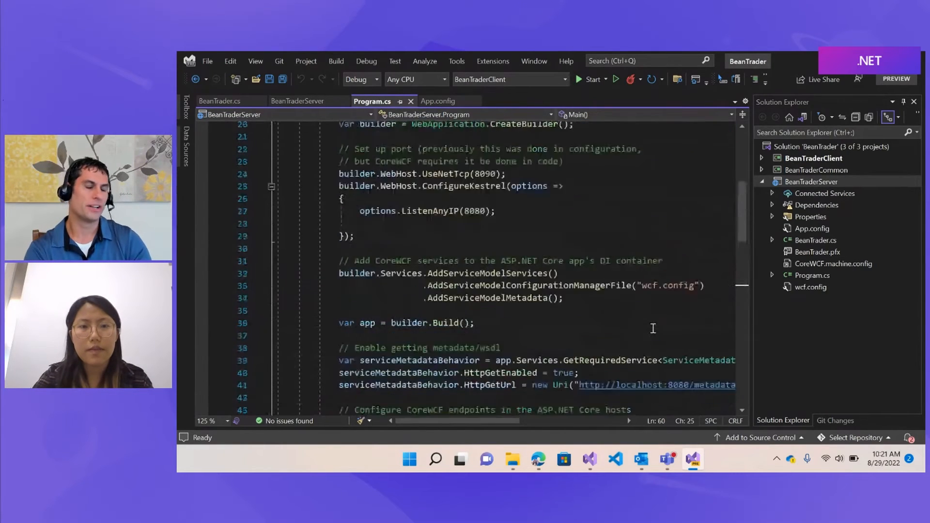
scroll(up, 3)
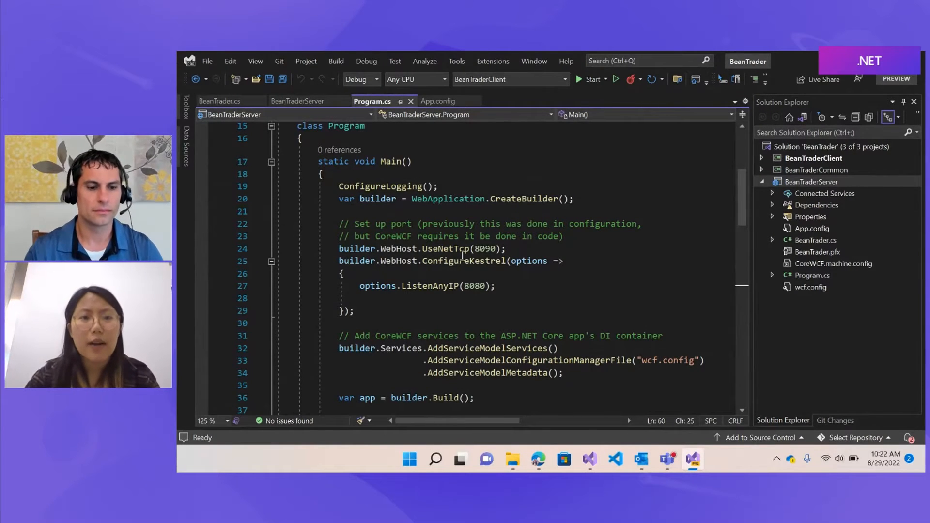
mouse_move(698, 233)
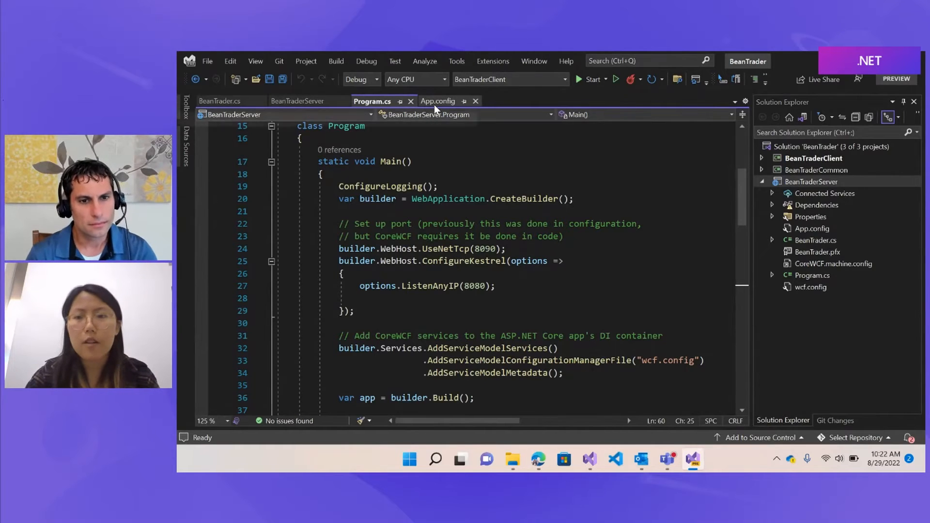
double_click(809, 287)
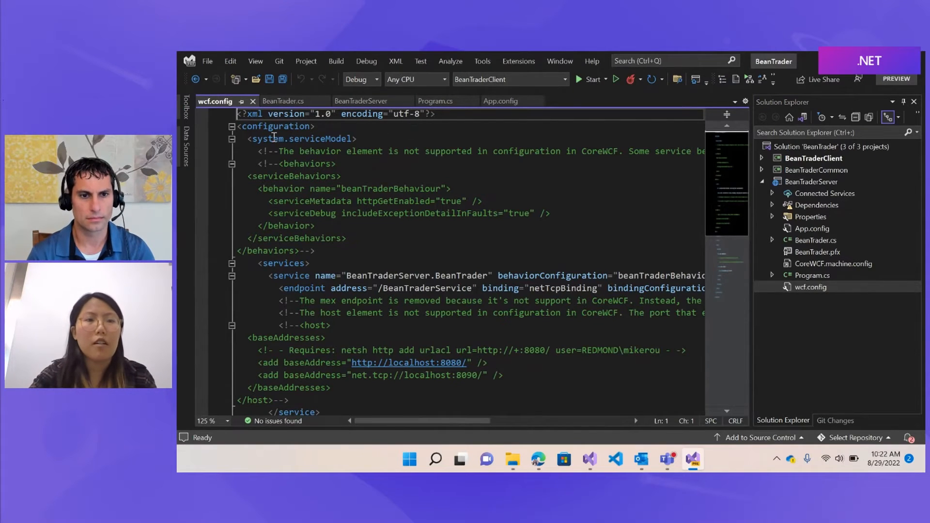
double_click(302, 138)
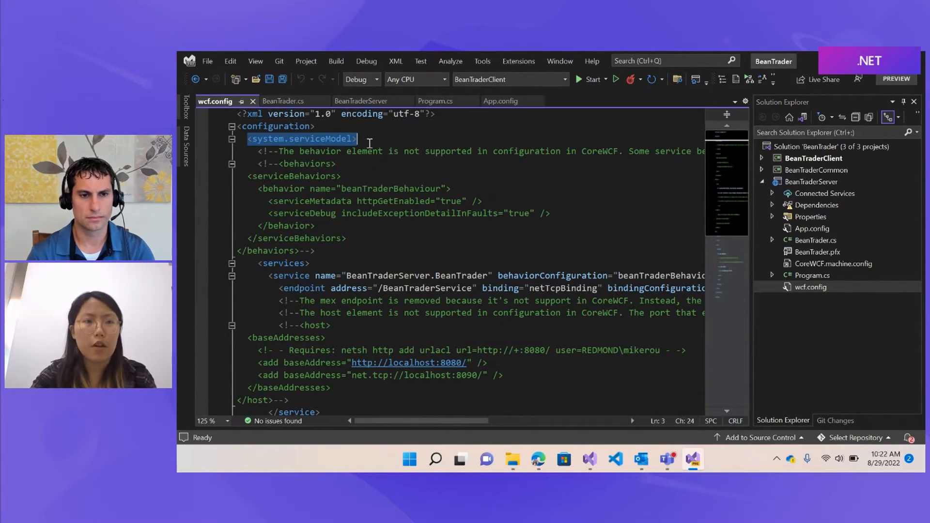
click(499, 101)
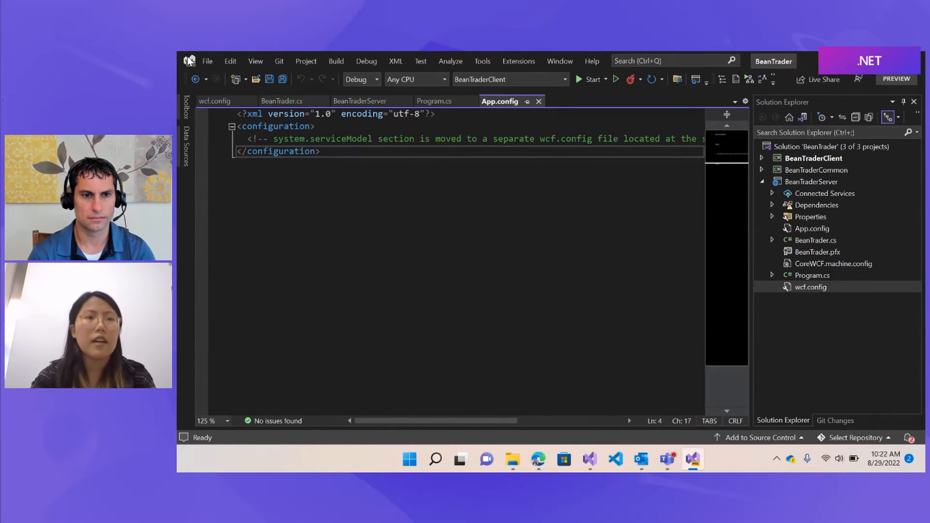
click(215, 101)
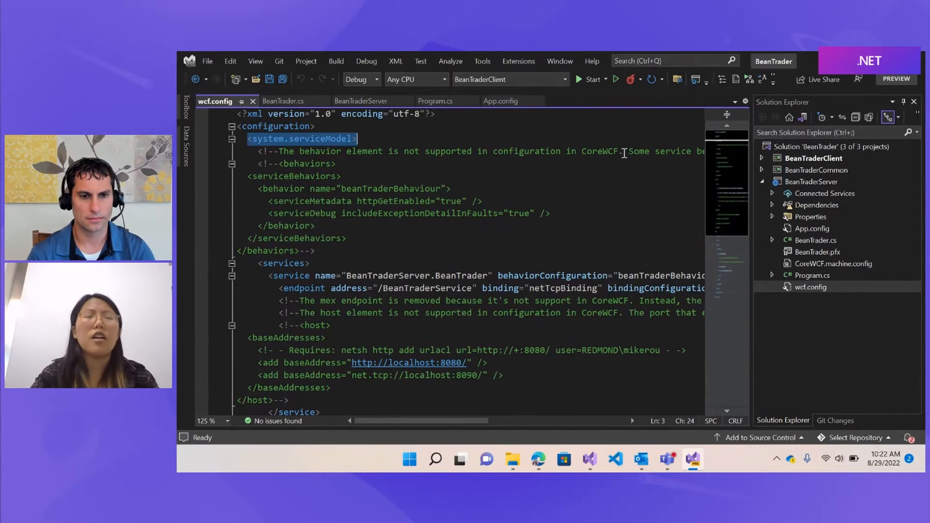
mouse_move(519, 189)
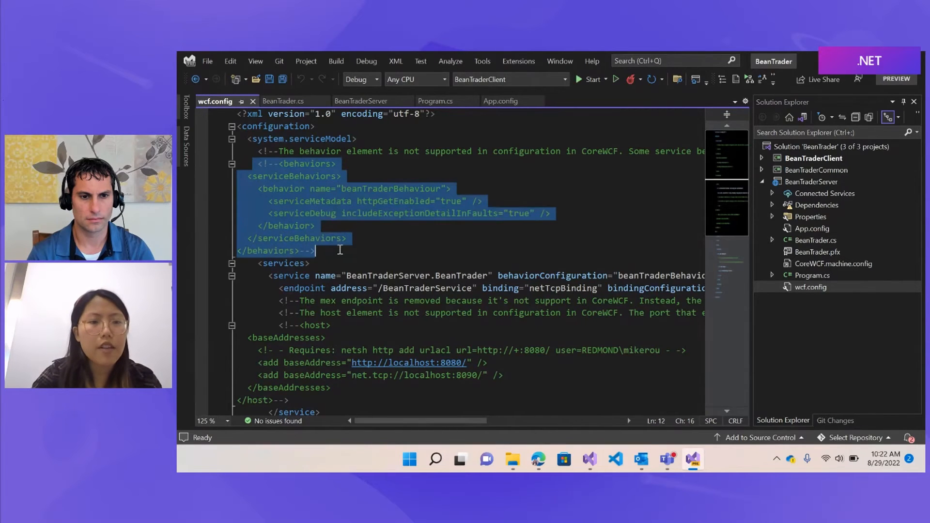
scroll(down, 3)
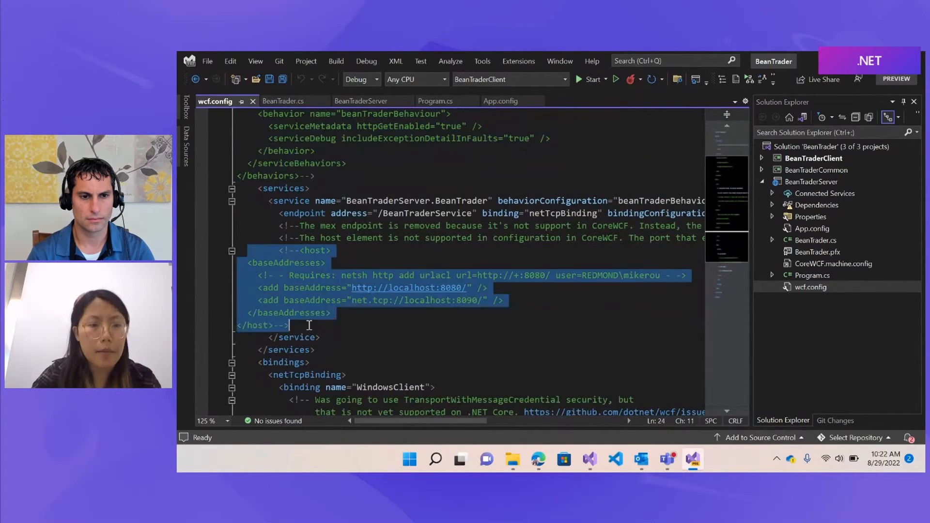
mouse_move(343, 305)
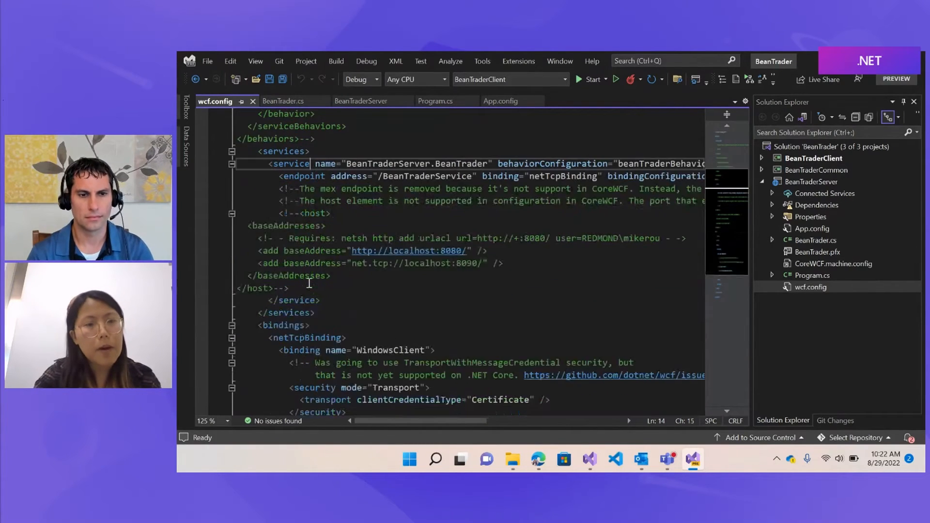
scroll(down, 3)
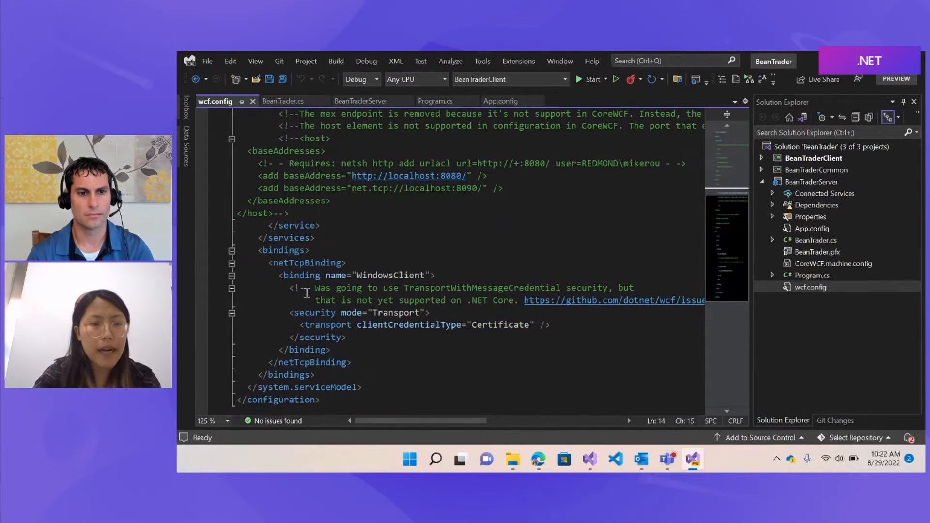
scroll(down, 3)
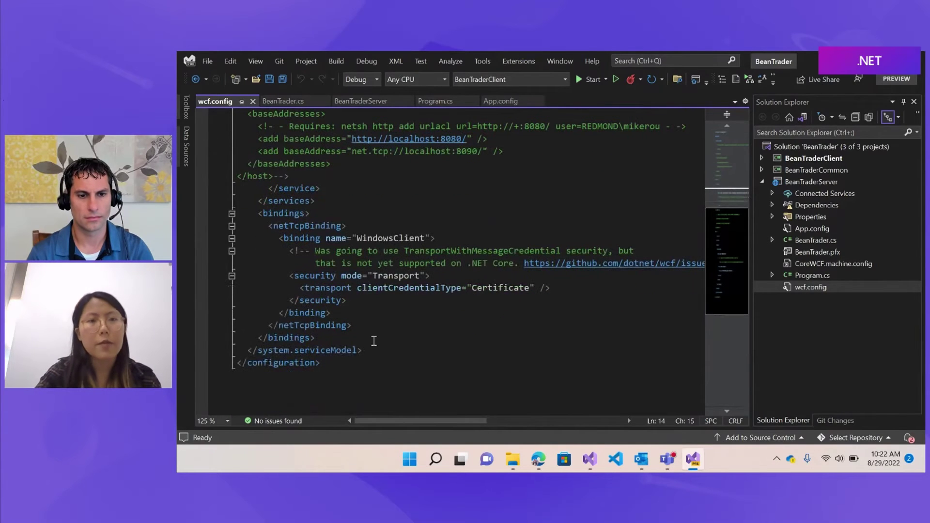
scroll(up, 3)
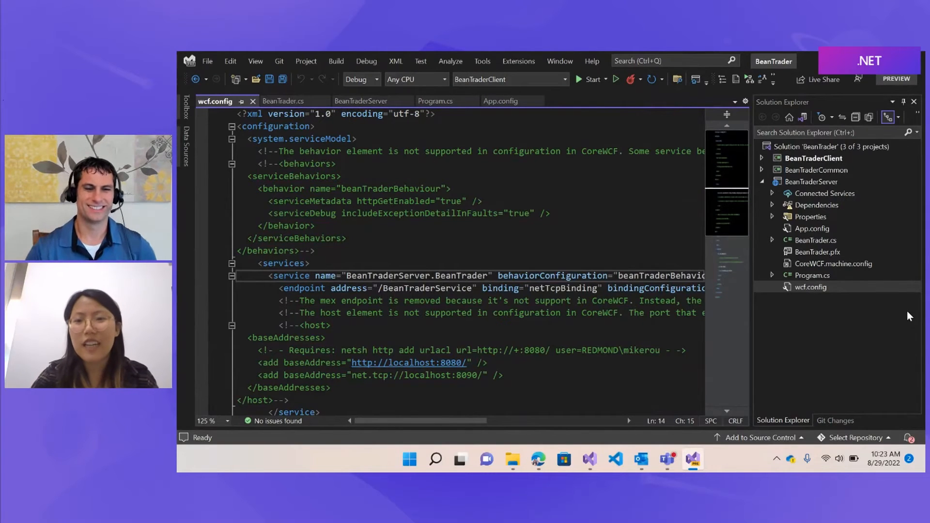
Step: Set the solution to Multiple startup projects and start building and launching them
right_click(823, 147)
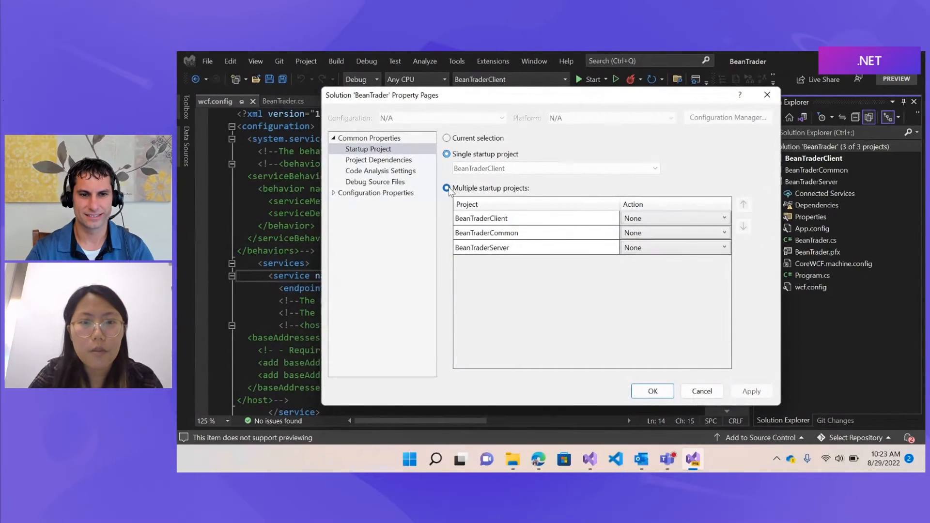
click(446, 188)
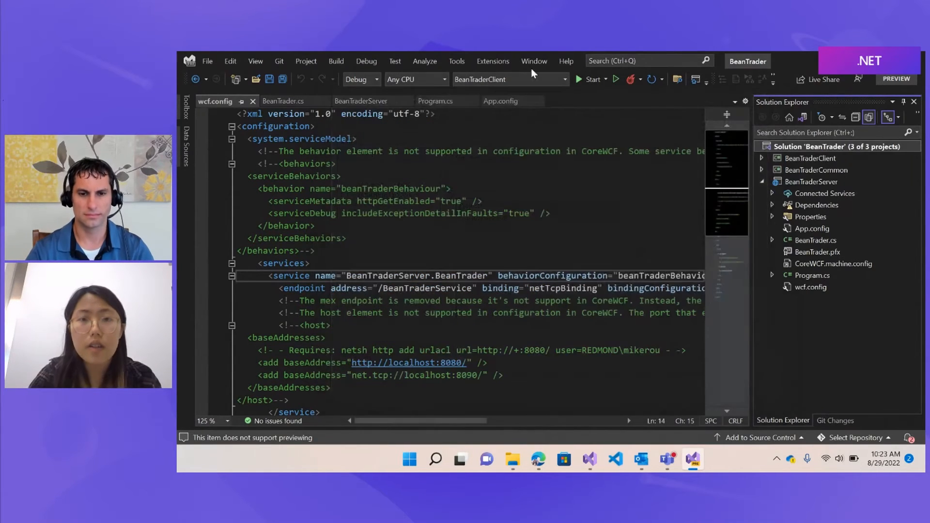
click(591, 79)
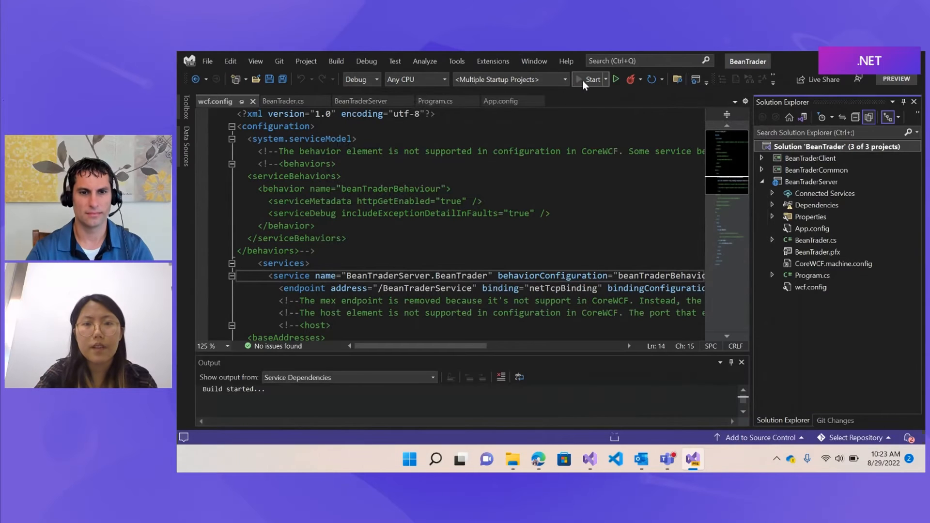
Step: Start debugging to build the solution and launch the Bean Trader client
click(591, 79)
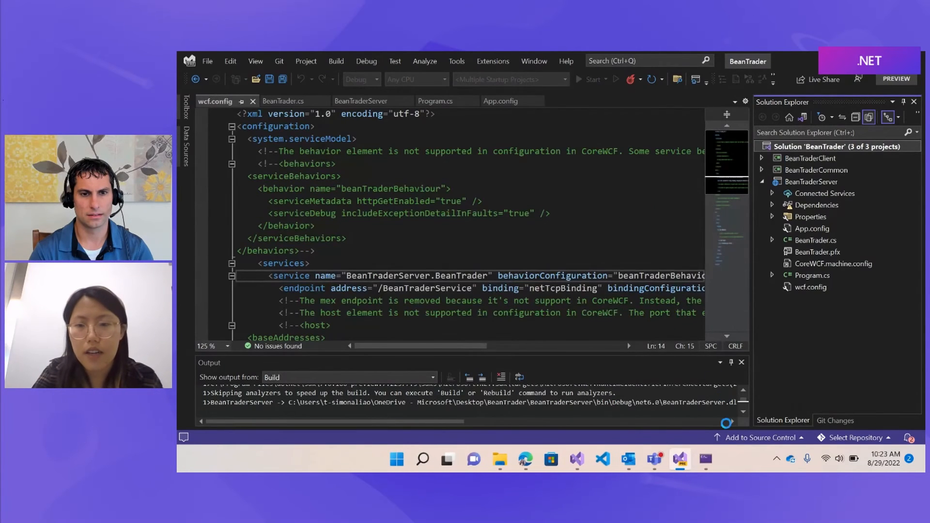
click(590, 79)
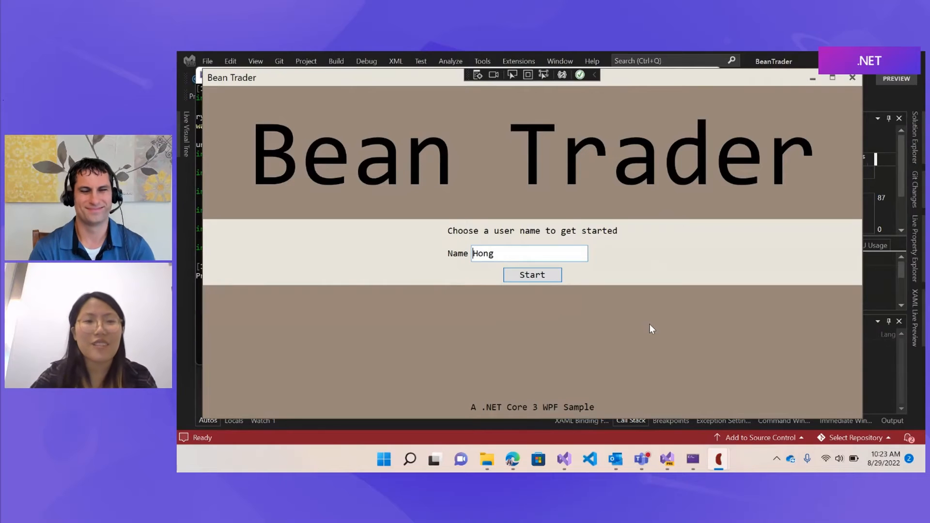
Step: Sign in to Bean Trader as 'Simona'
double_click(481, 253)
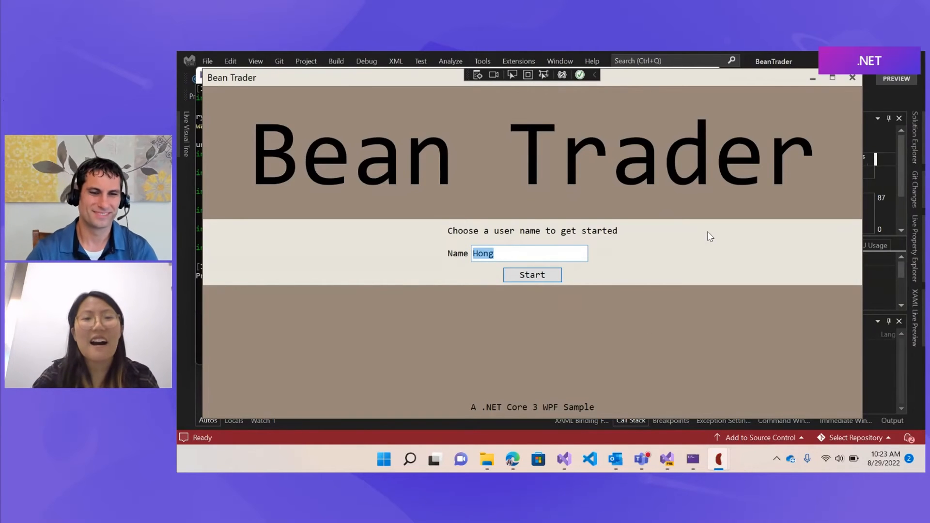
text(Simo)
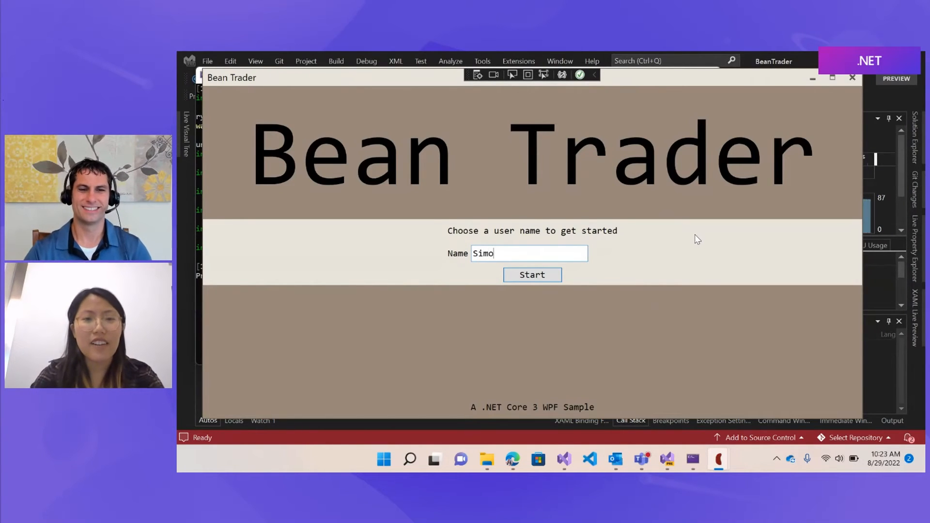
text(na)
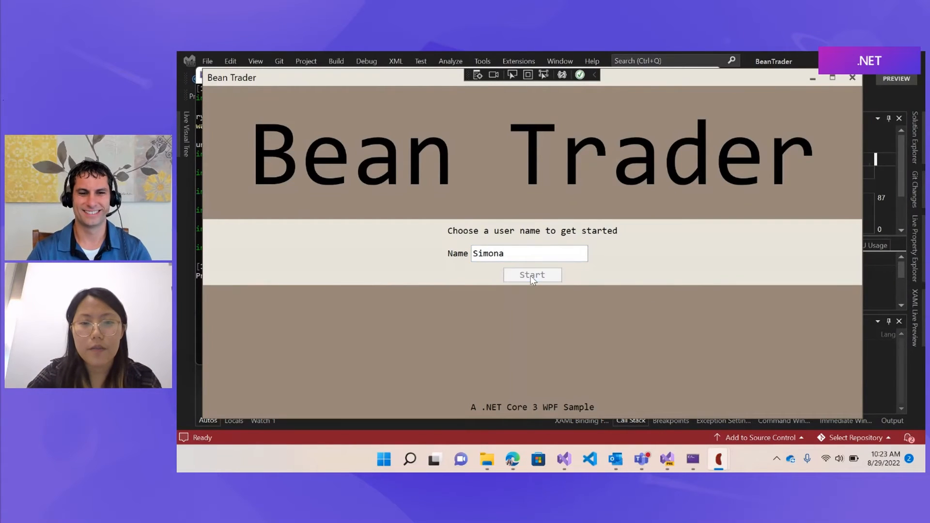
mouse_move(620, 82)
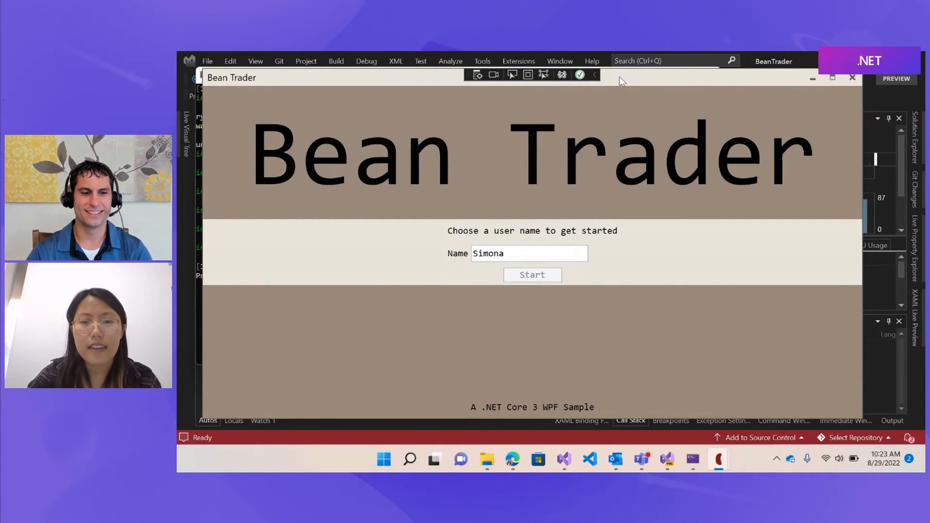
click(532, 274)
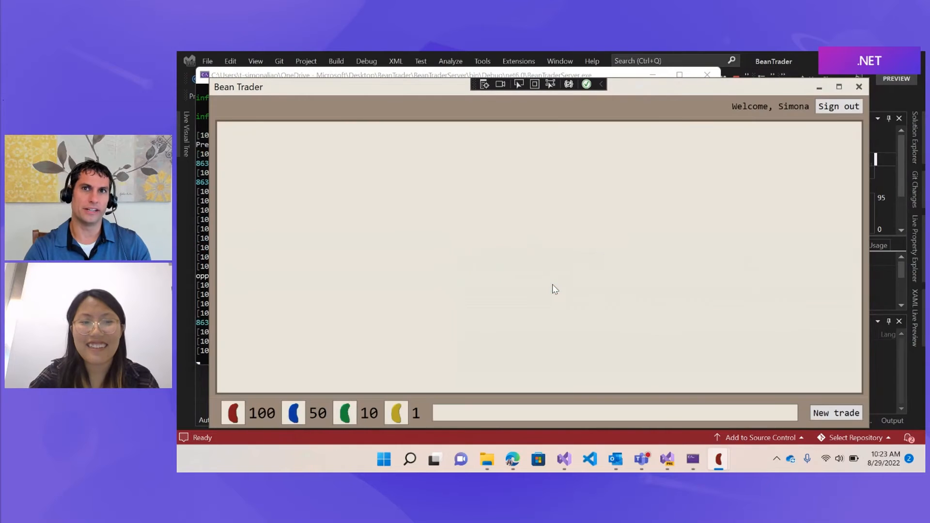
mouse_move(723, 88)
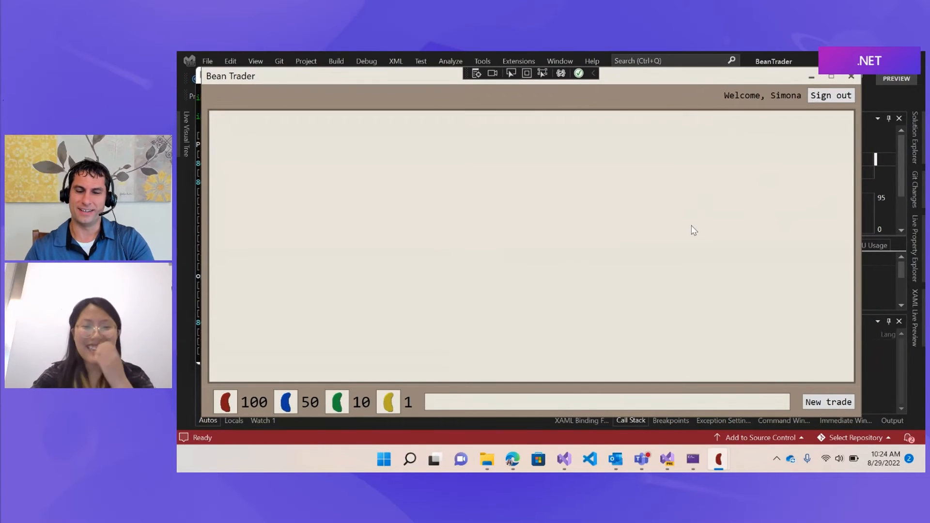
mouse_move(802, 291)
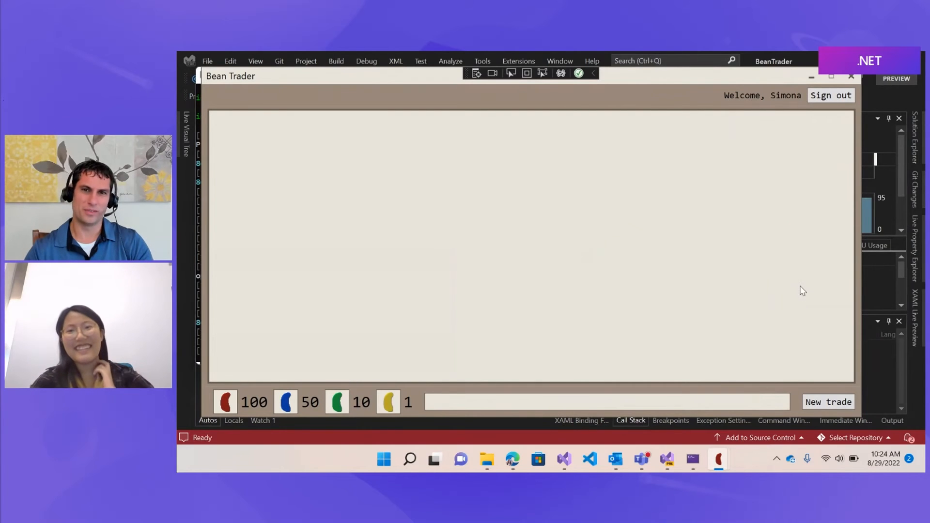
mouse_move(794, 274)
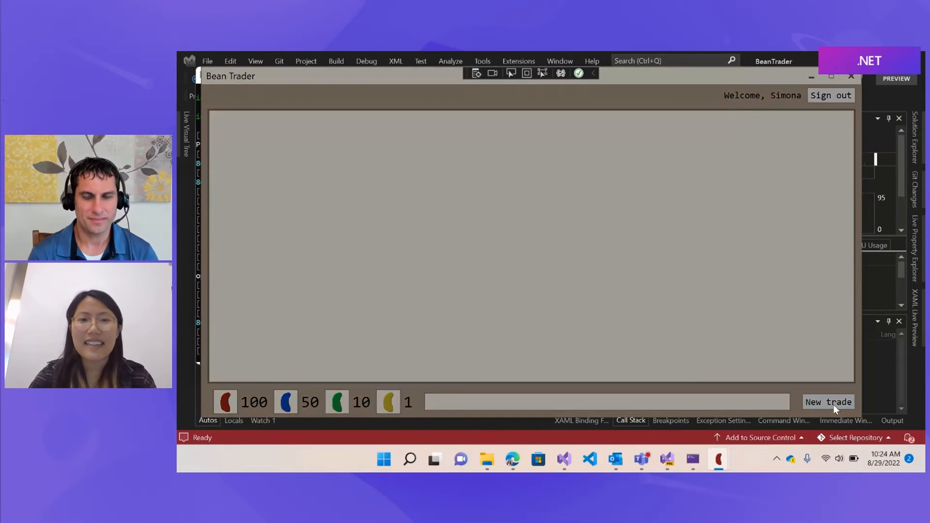
Step: Post a new trade offering 10 red beans for 1 blue bean
click(827, 401)
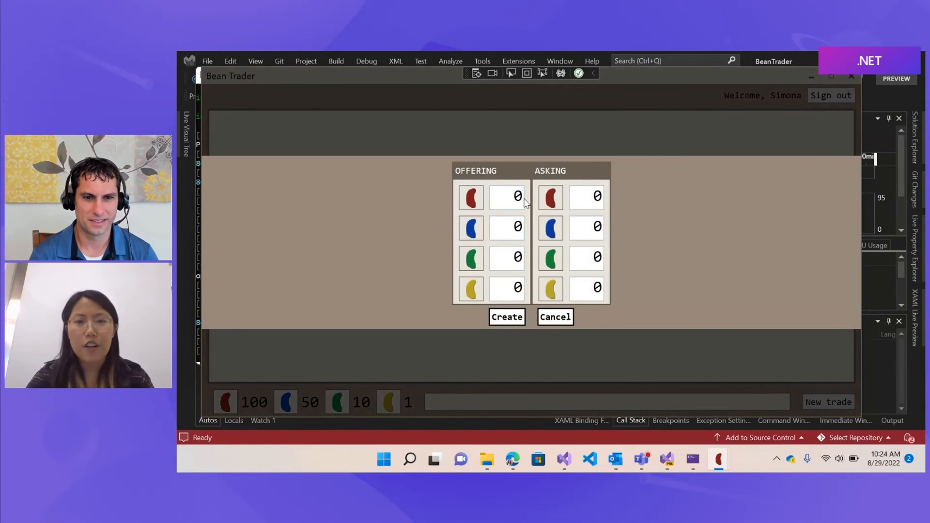
text(1)
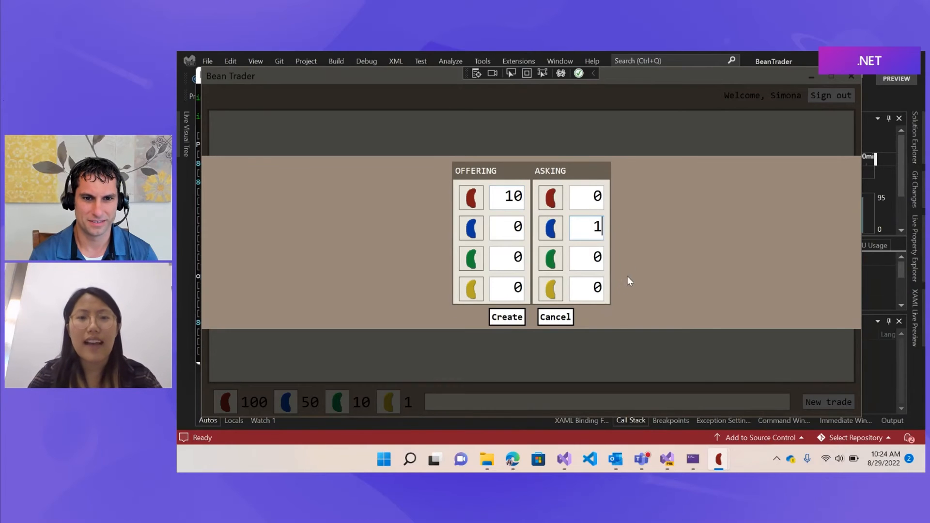
click(505, 317)
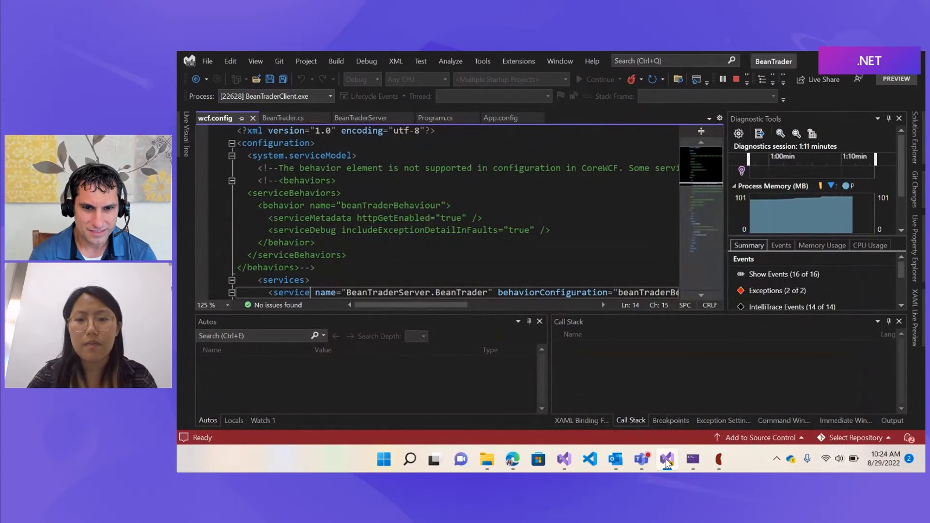
Step: Reopen BeanTrader.sln from Recent in another Visual Studio window and start a second client
right_click(666, 458)
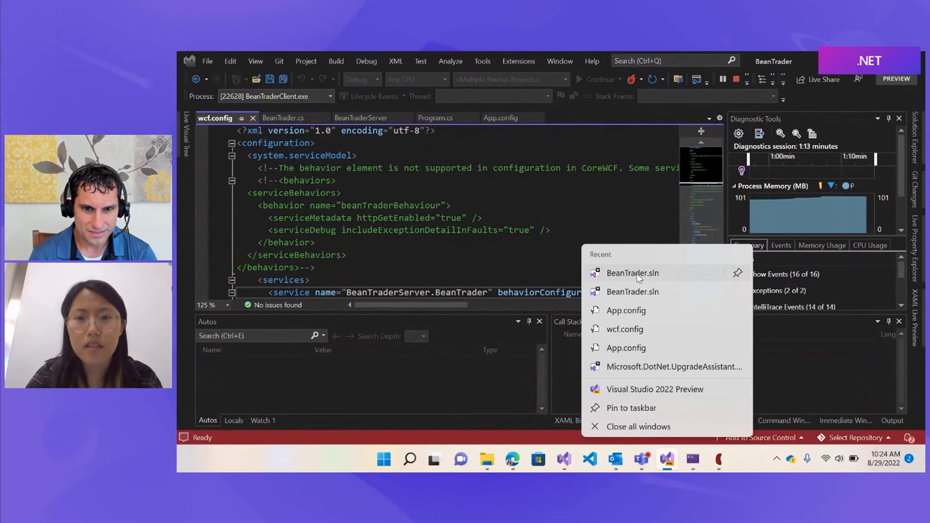
click(632, 273)
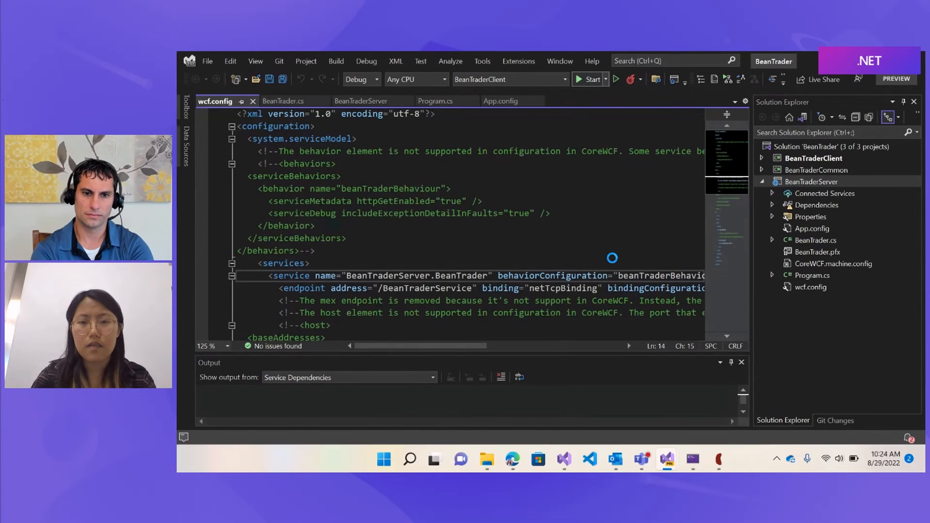
click(591, 78)
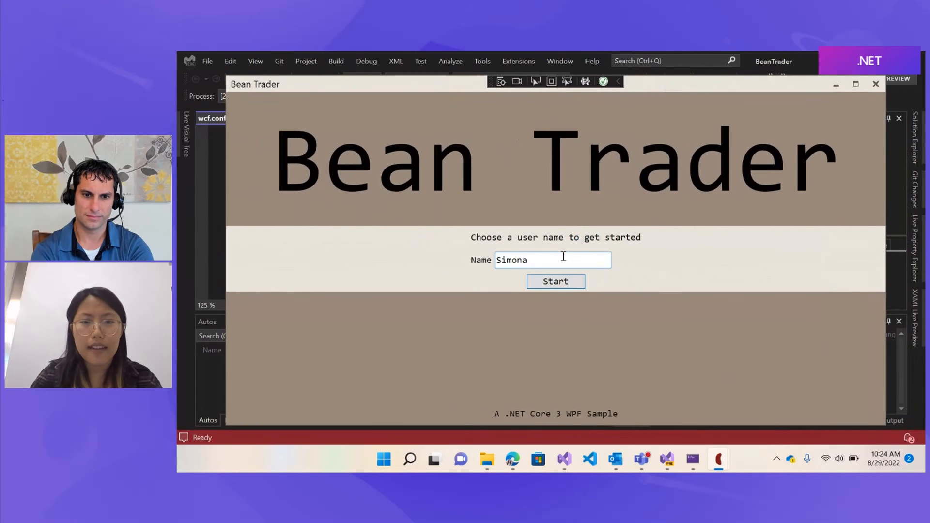
Step: Sign in as 'Mike' and accept Simona's offer, ending with 110 red and 49 blue beans
text(M)
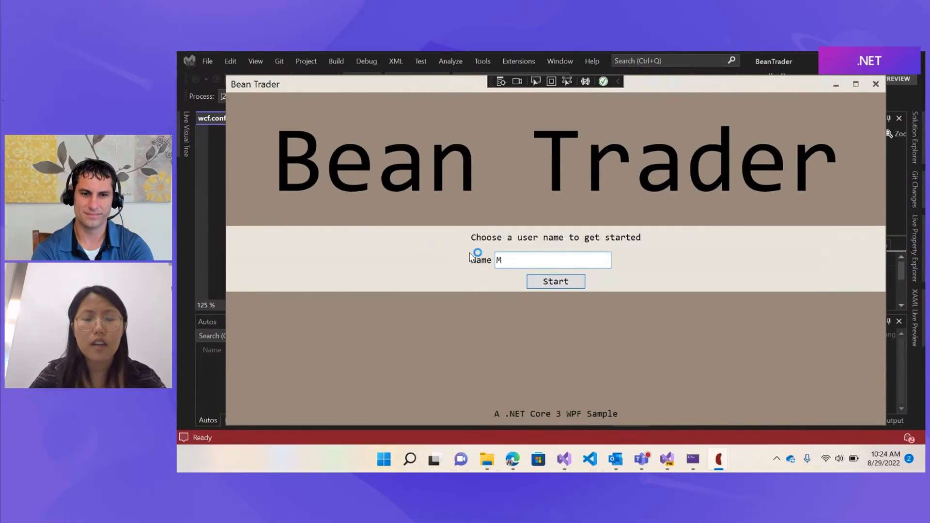
text(ike)
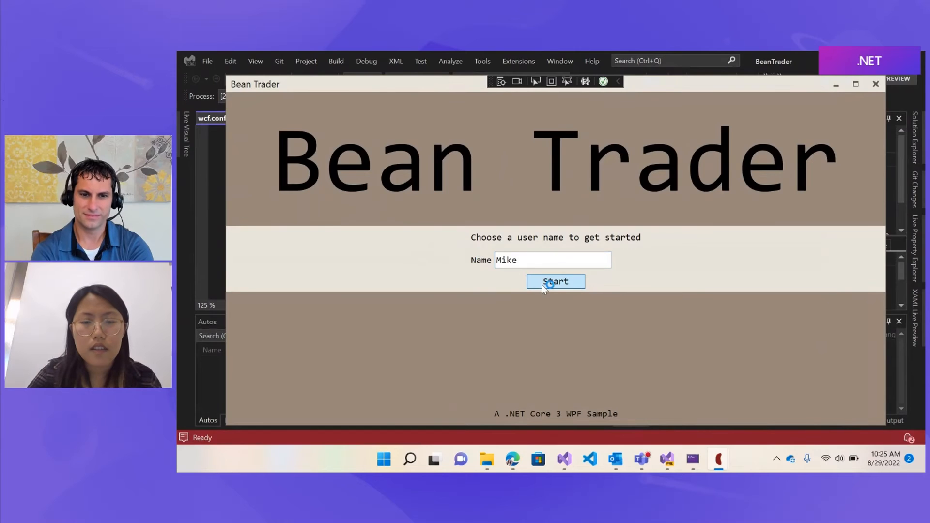
click(555, 281)
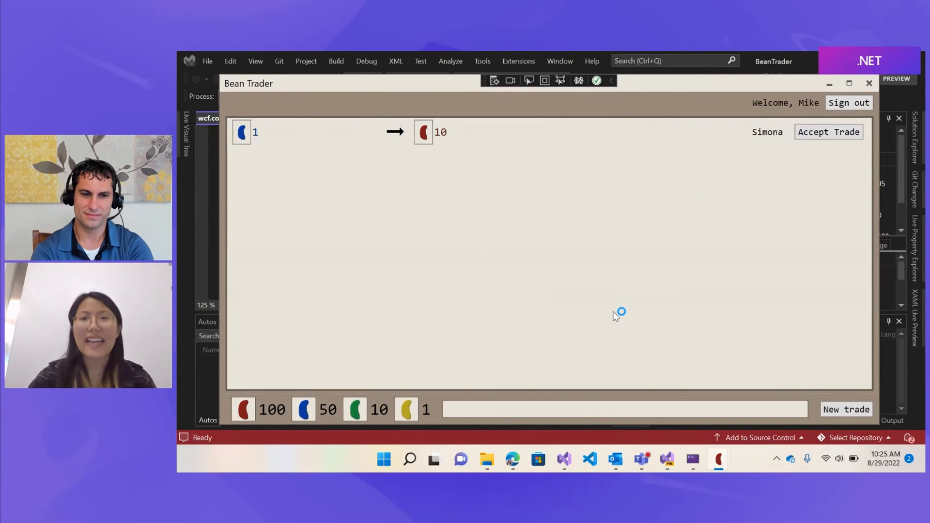
mouse_move(545, 172)
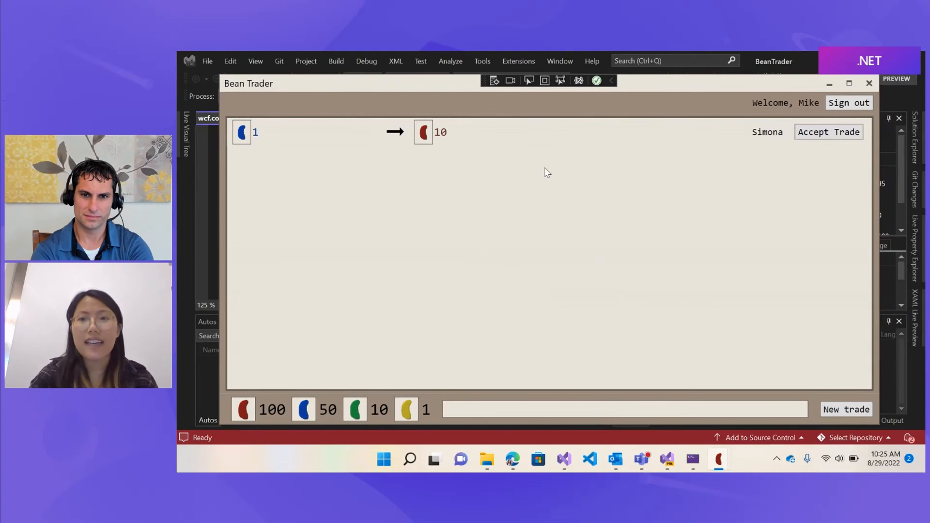
click(828, 131)
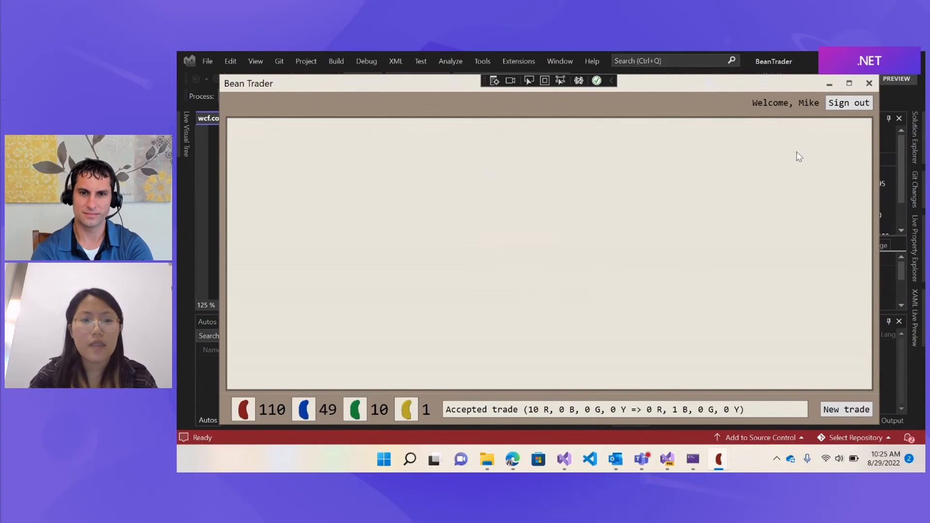
mouse_move(335, 409)
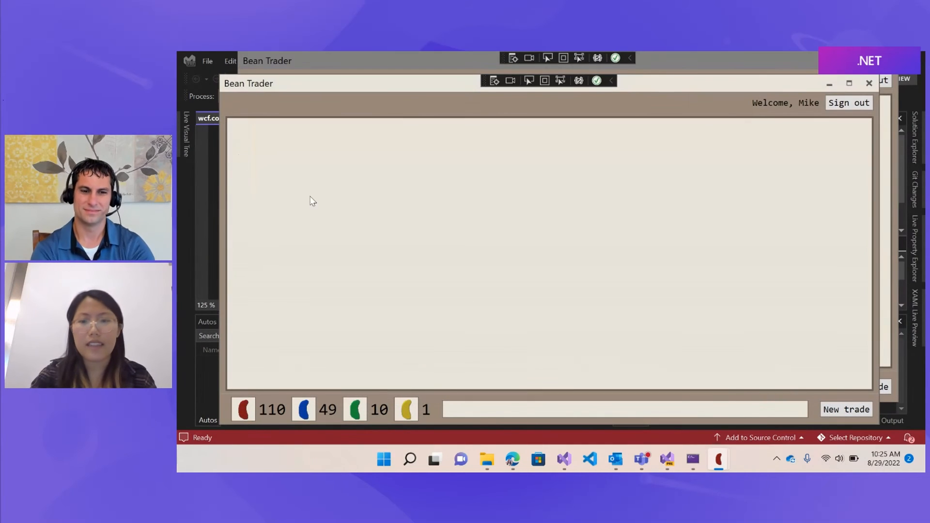
Step: Post Mike's trade offering 10 blue beans for 1 green bean
click(846, 409)
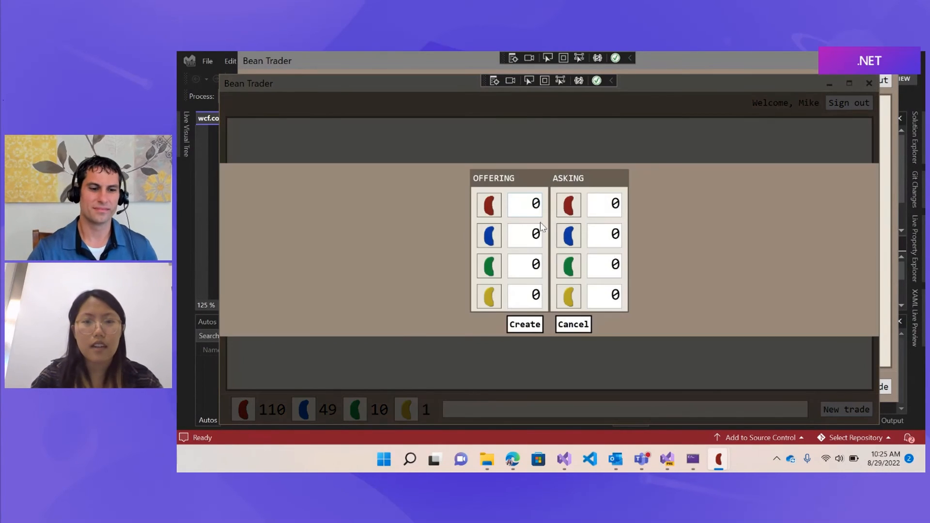
text(10)
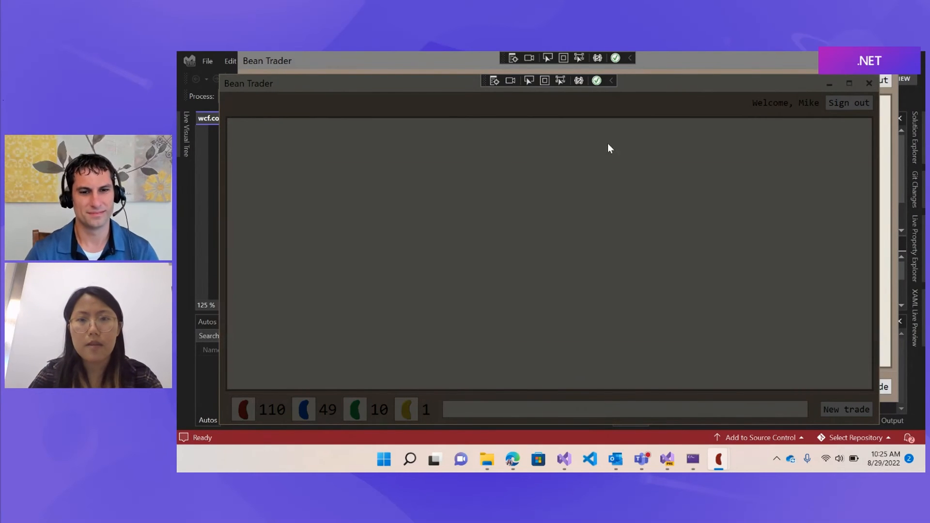
click(844, 408)
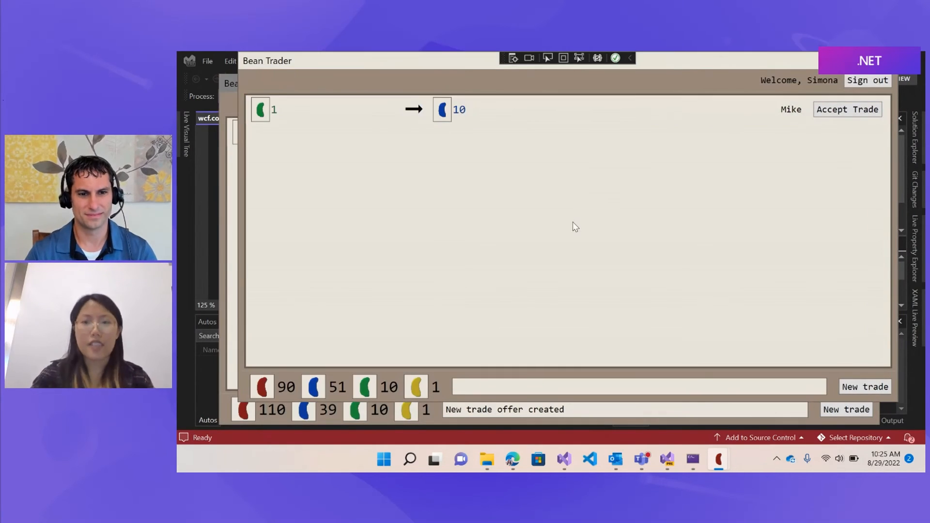
mouse_move(663, 73)
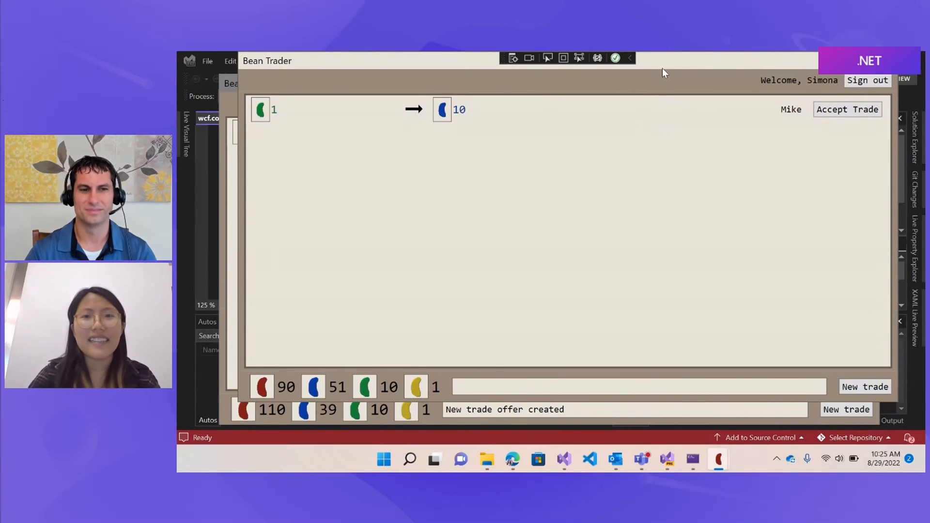